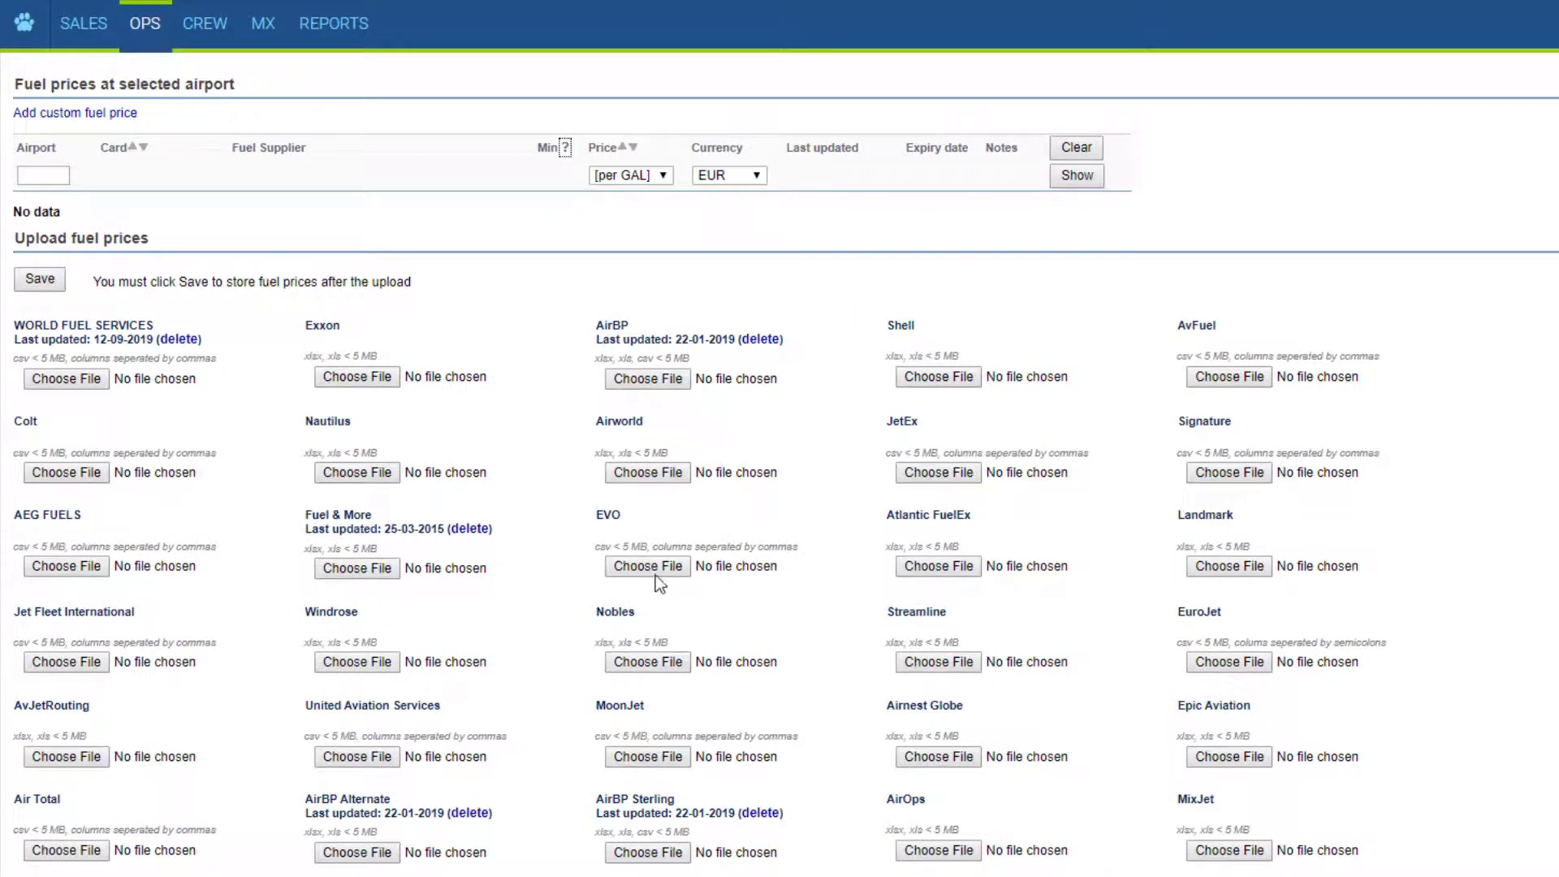
# Upload the 'EVO price list update' file for EVO and save, updating it to 13-09-2019.
pyautogui.click(647, 566)
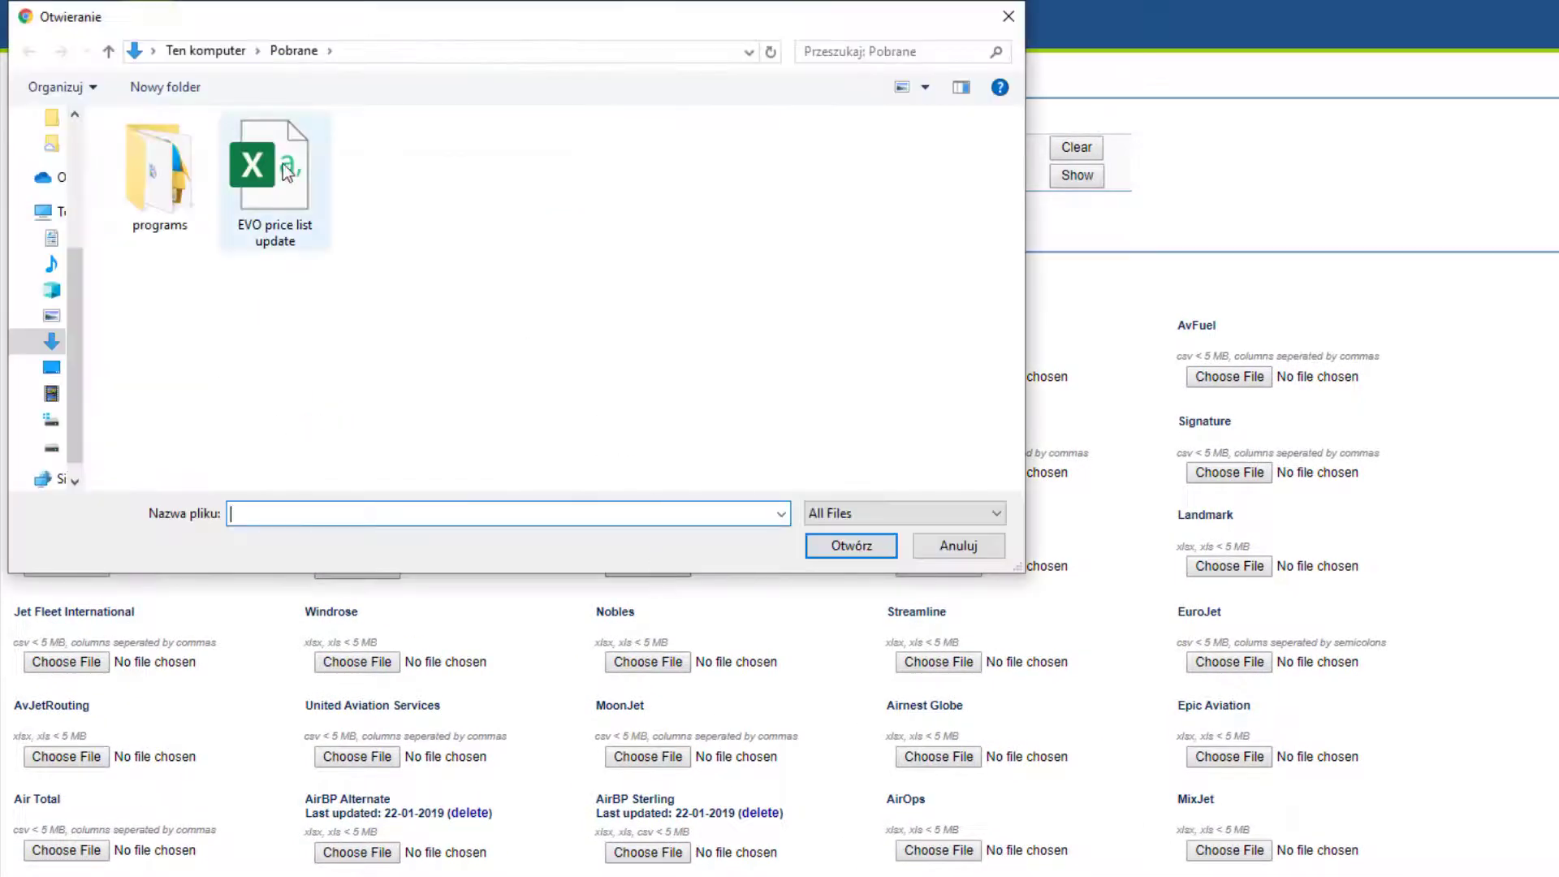
pyautogui.click(851, 545)
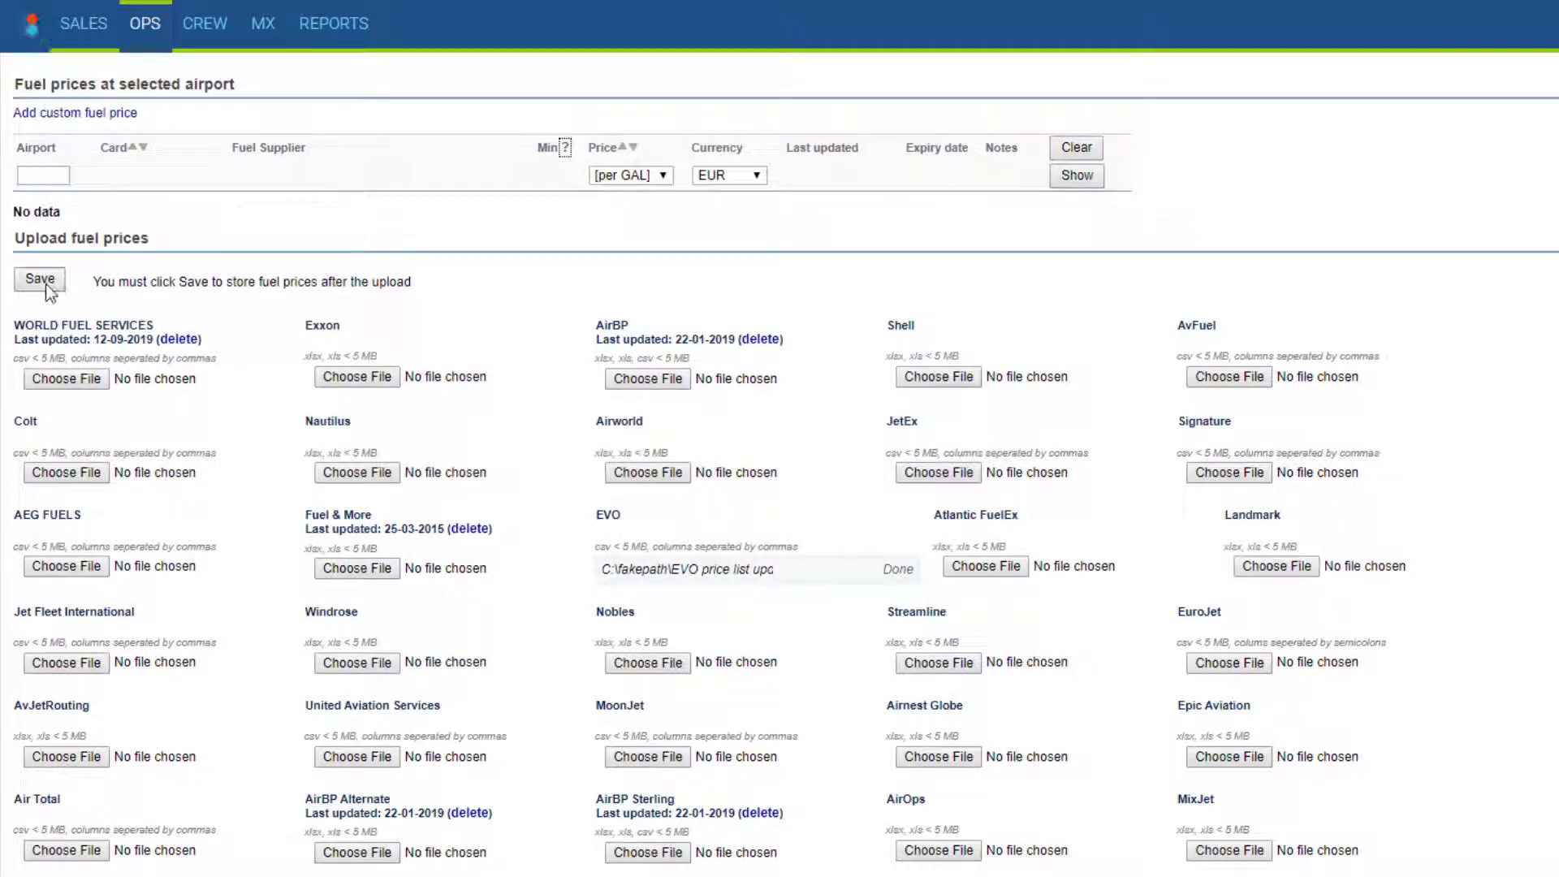
pyautogui.click(39, 280)
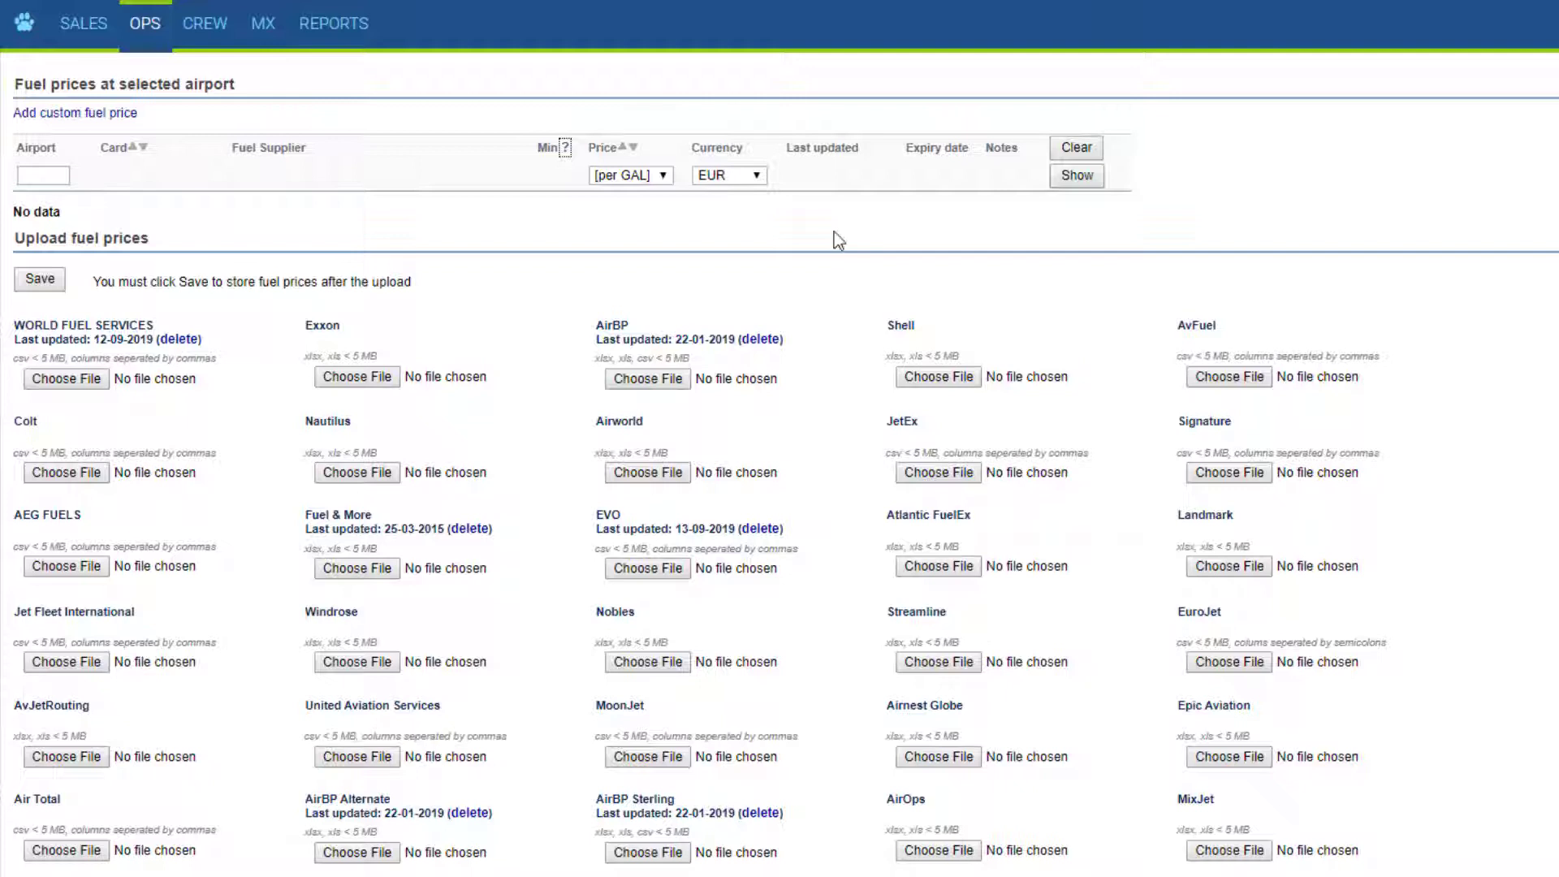
pyautogui.moveTo(497, 302)
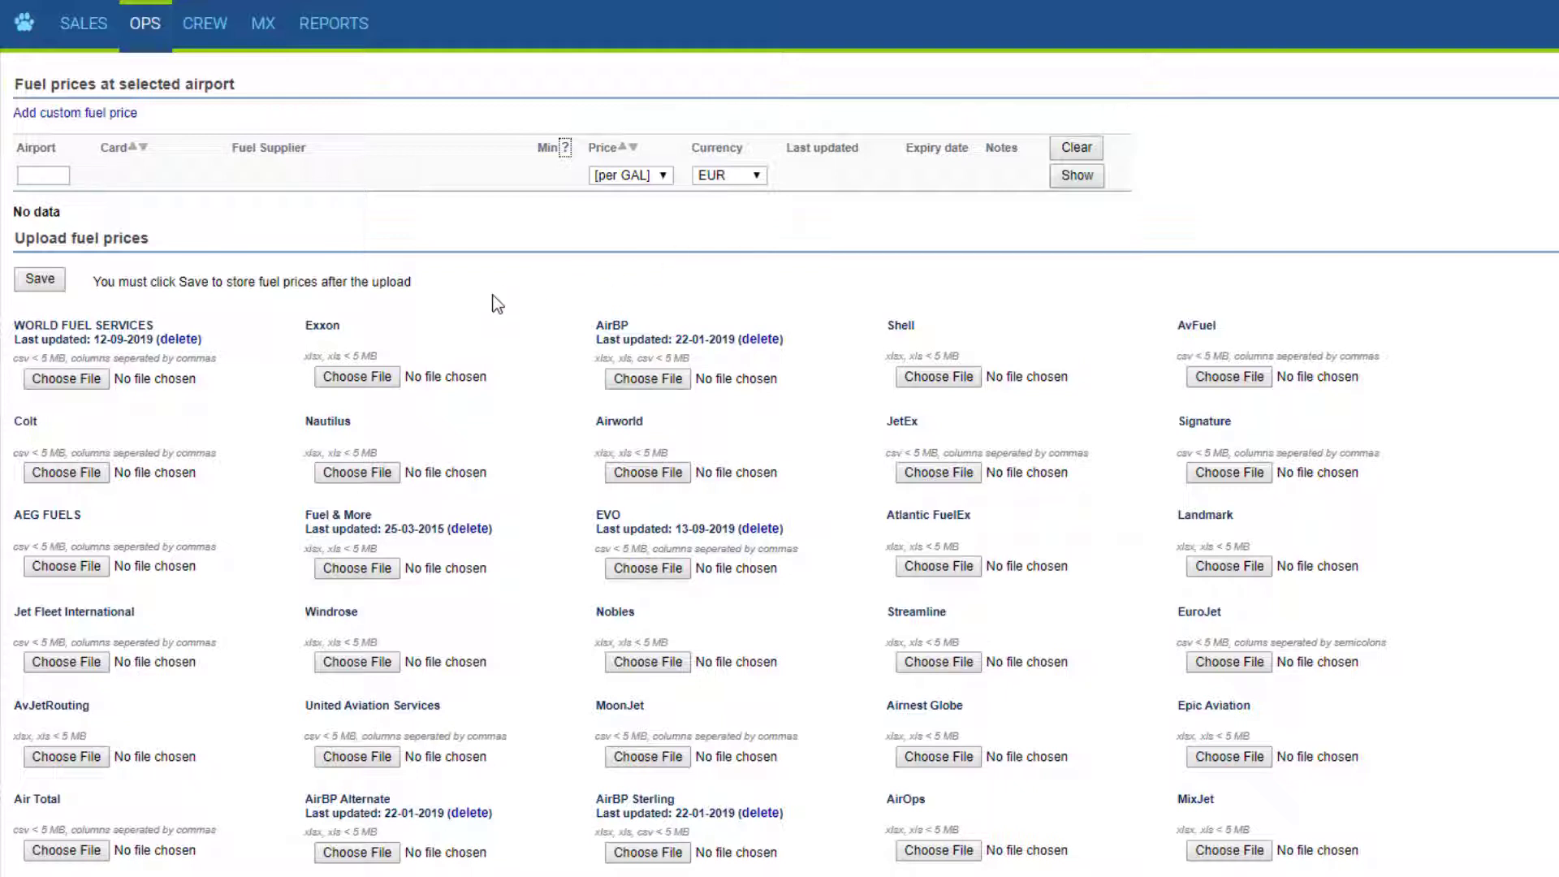
pyautogui.moveTo(309, 233)
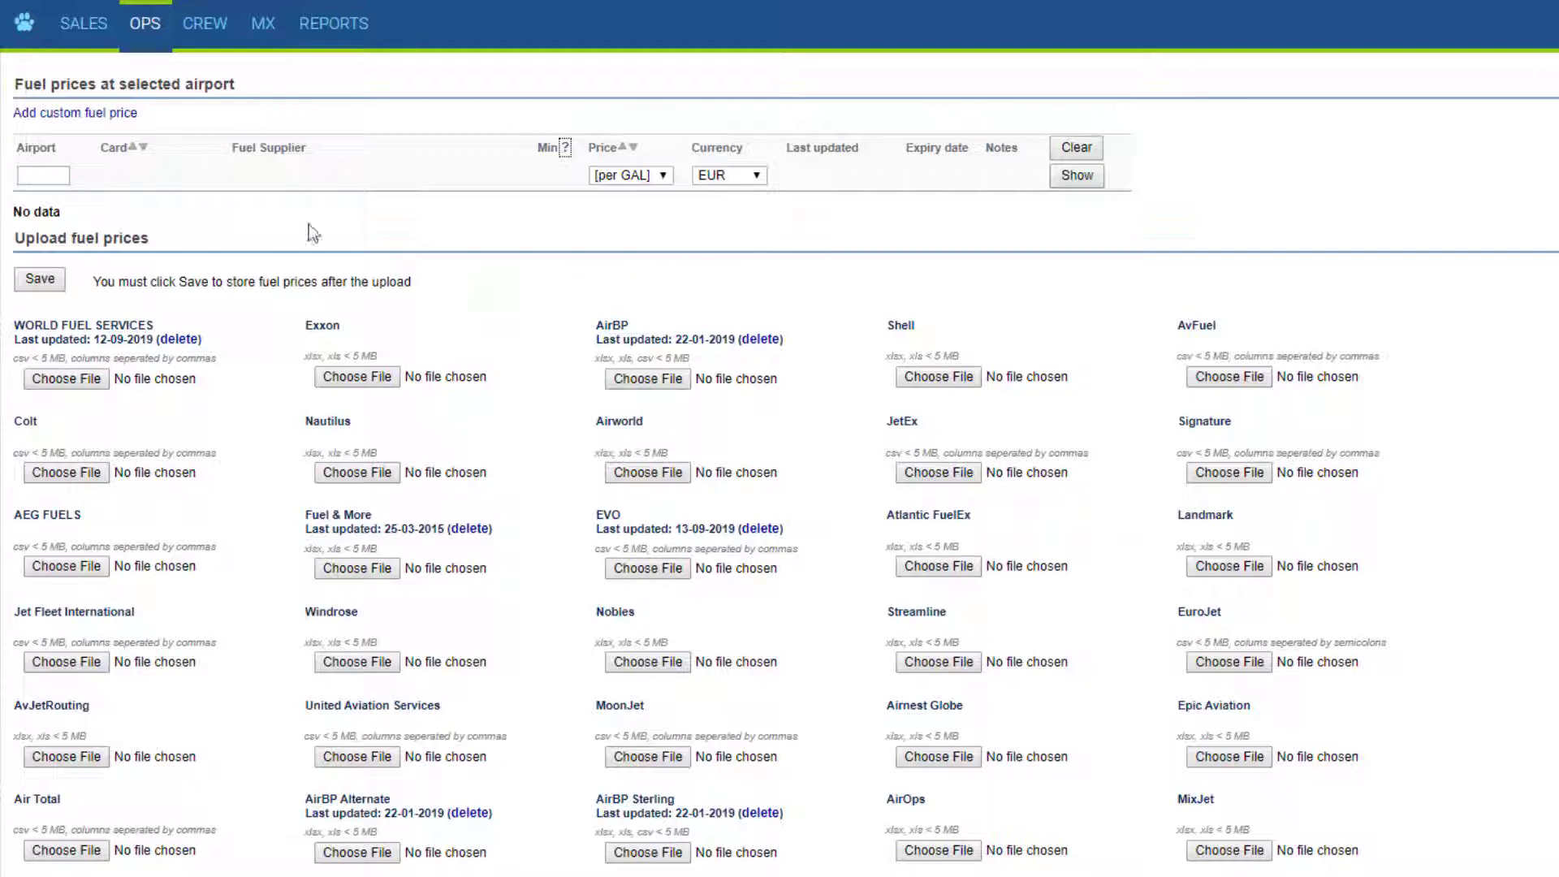
# List the two WAW fuel prices, view the operator fuel price form, then open the OPS flight list.
pyautogui.write('WAW')
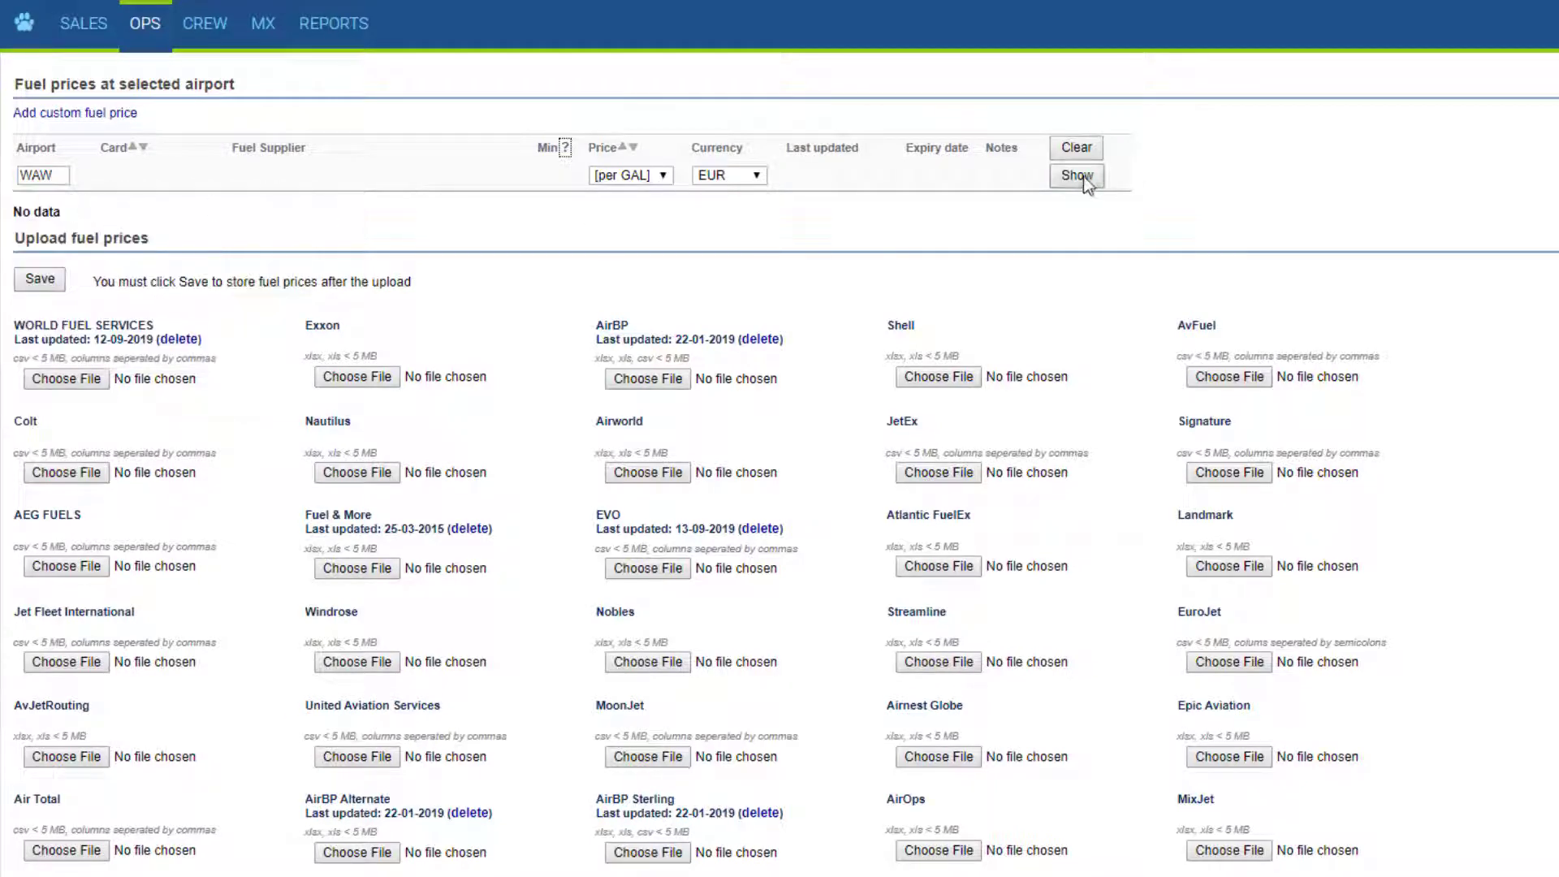
pyautogui.click(1076, 176)
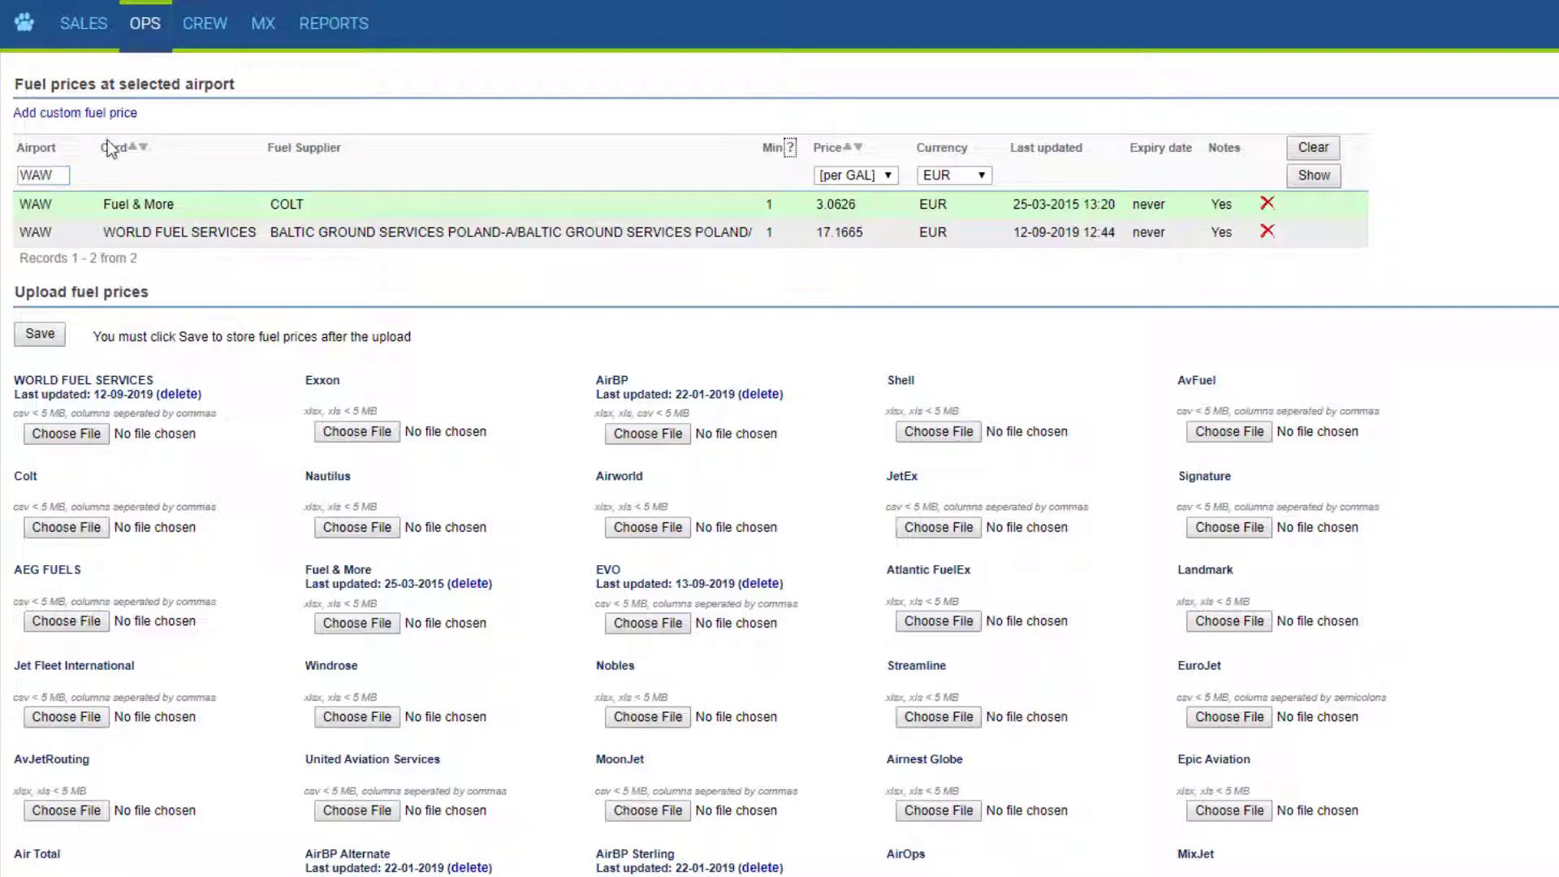
pyautogui.click(74, 113)
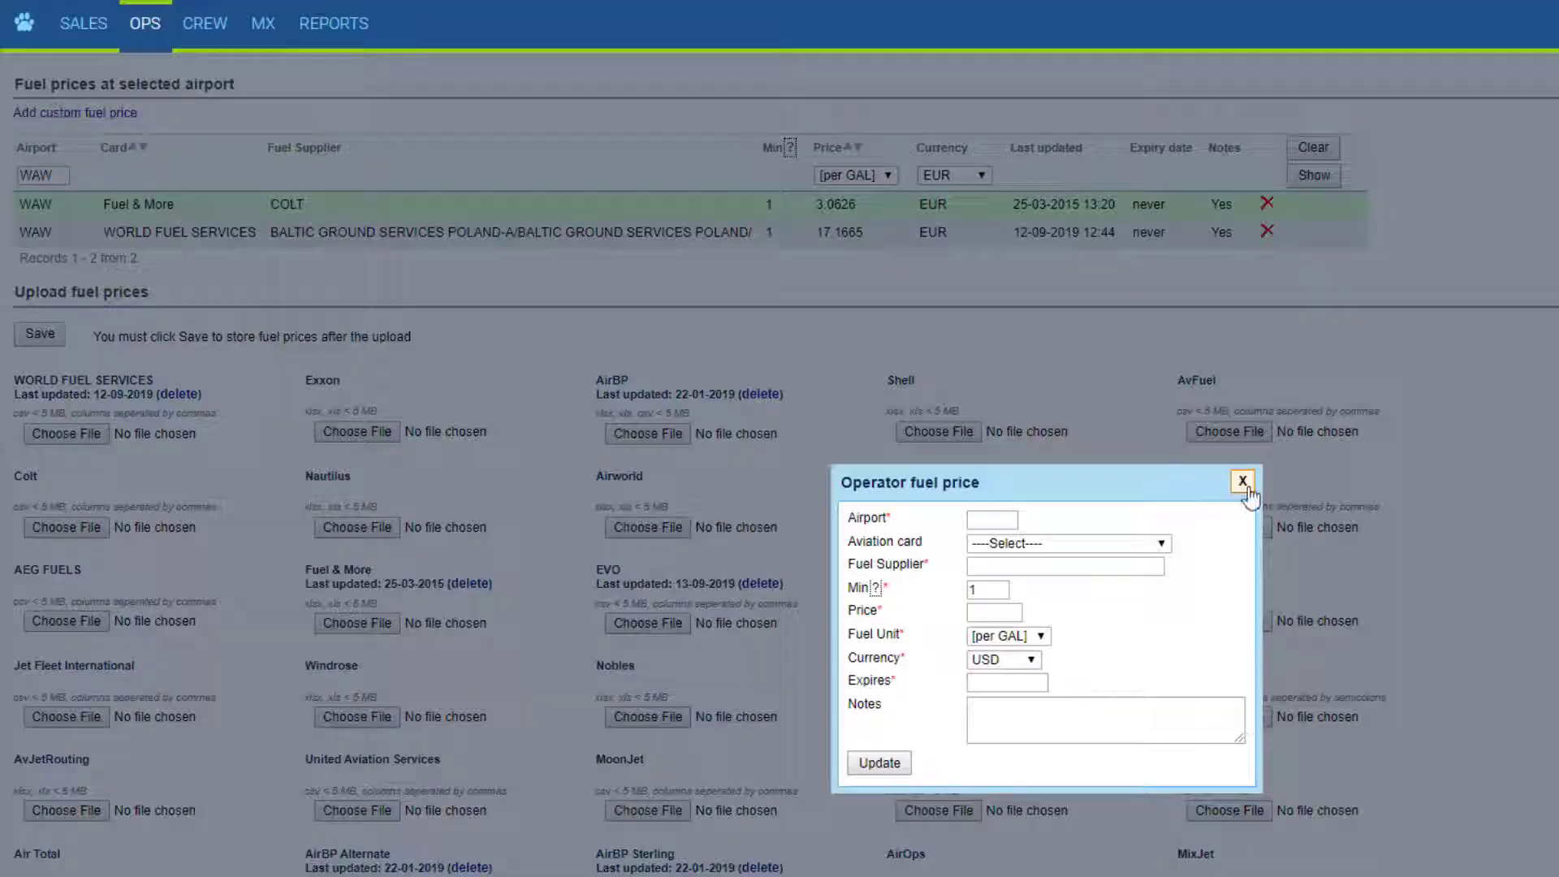
pyautogui.click(1242, 481)
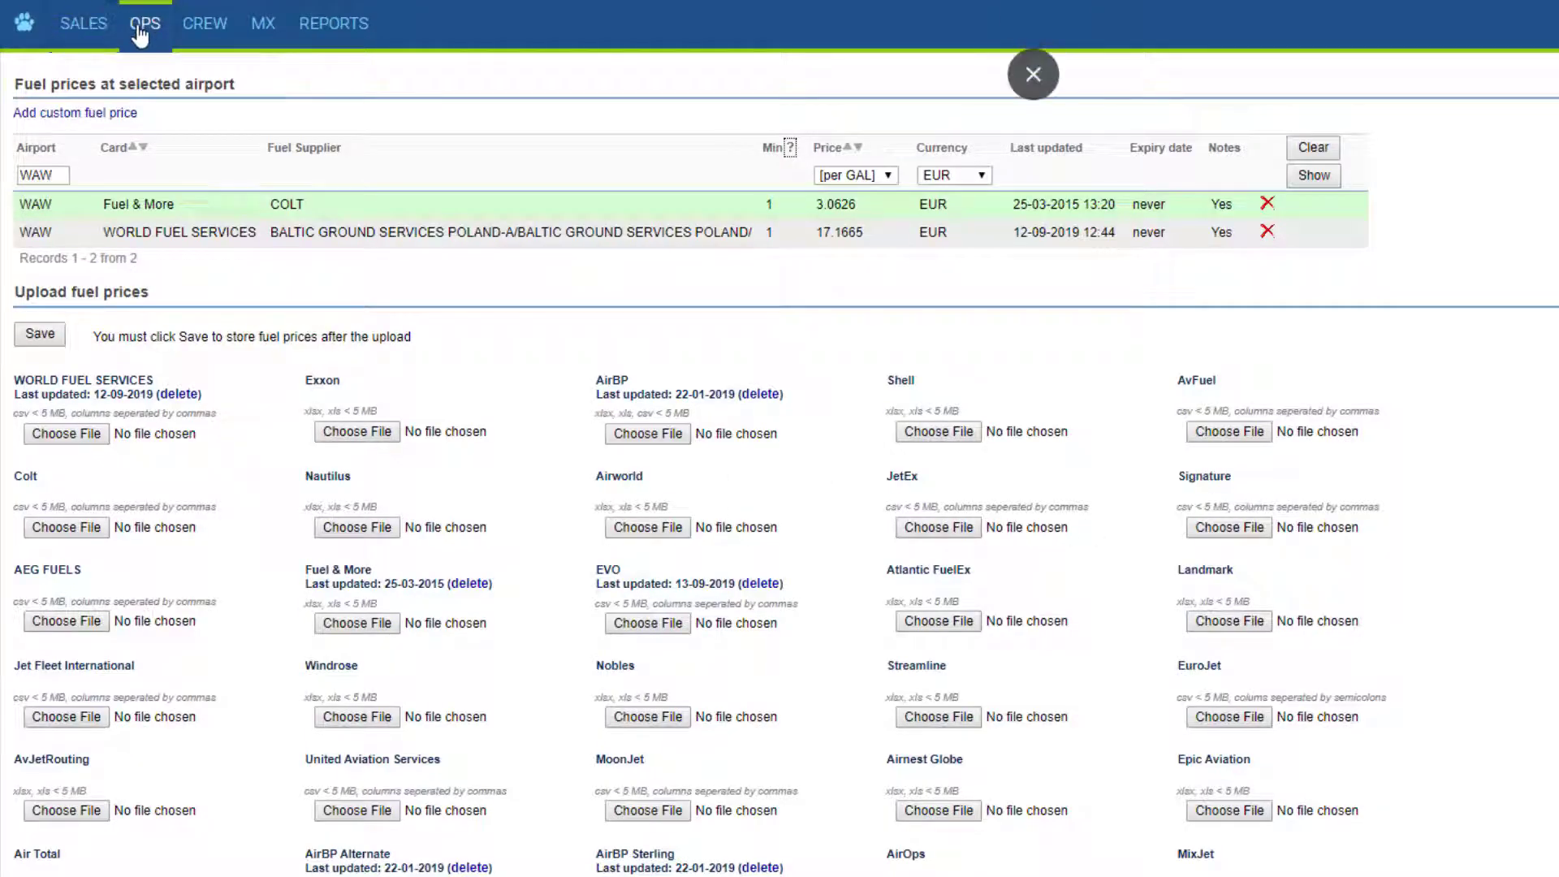
pyautogui.click(1032, 74)
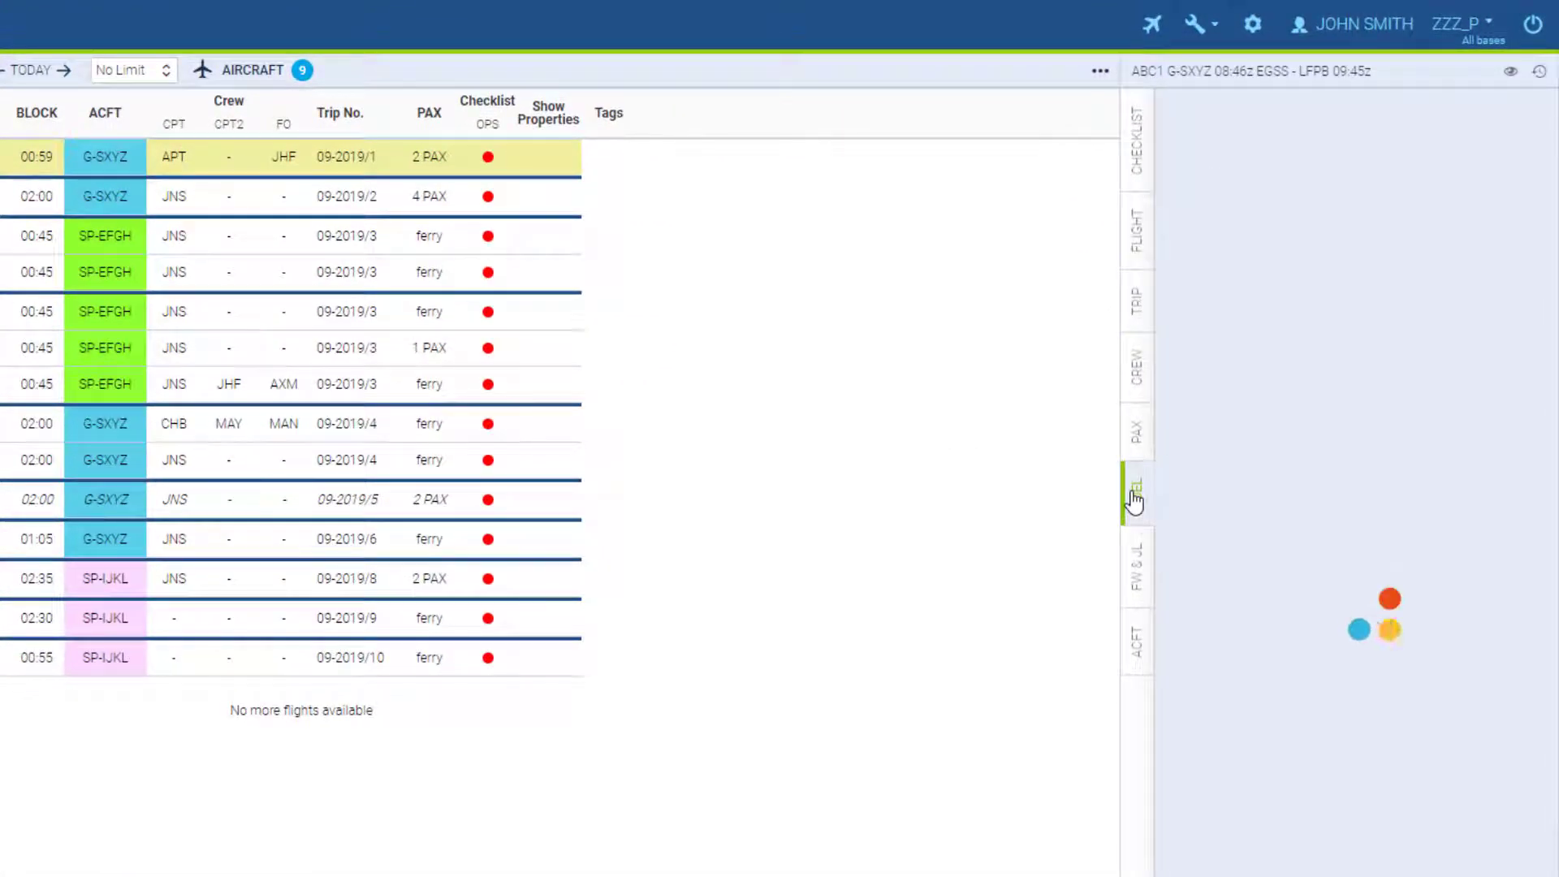
# Show flight ABC1's supplier fuel prices for EGSS and LFPB, adding the Paris entry.
pyautogui.click(1133, 490)
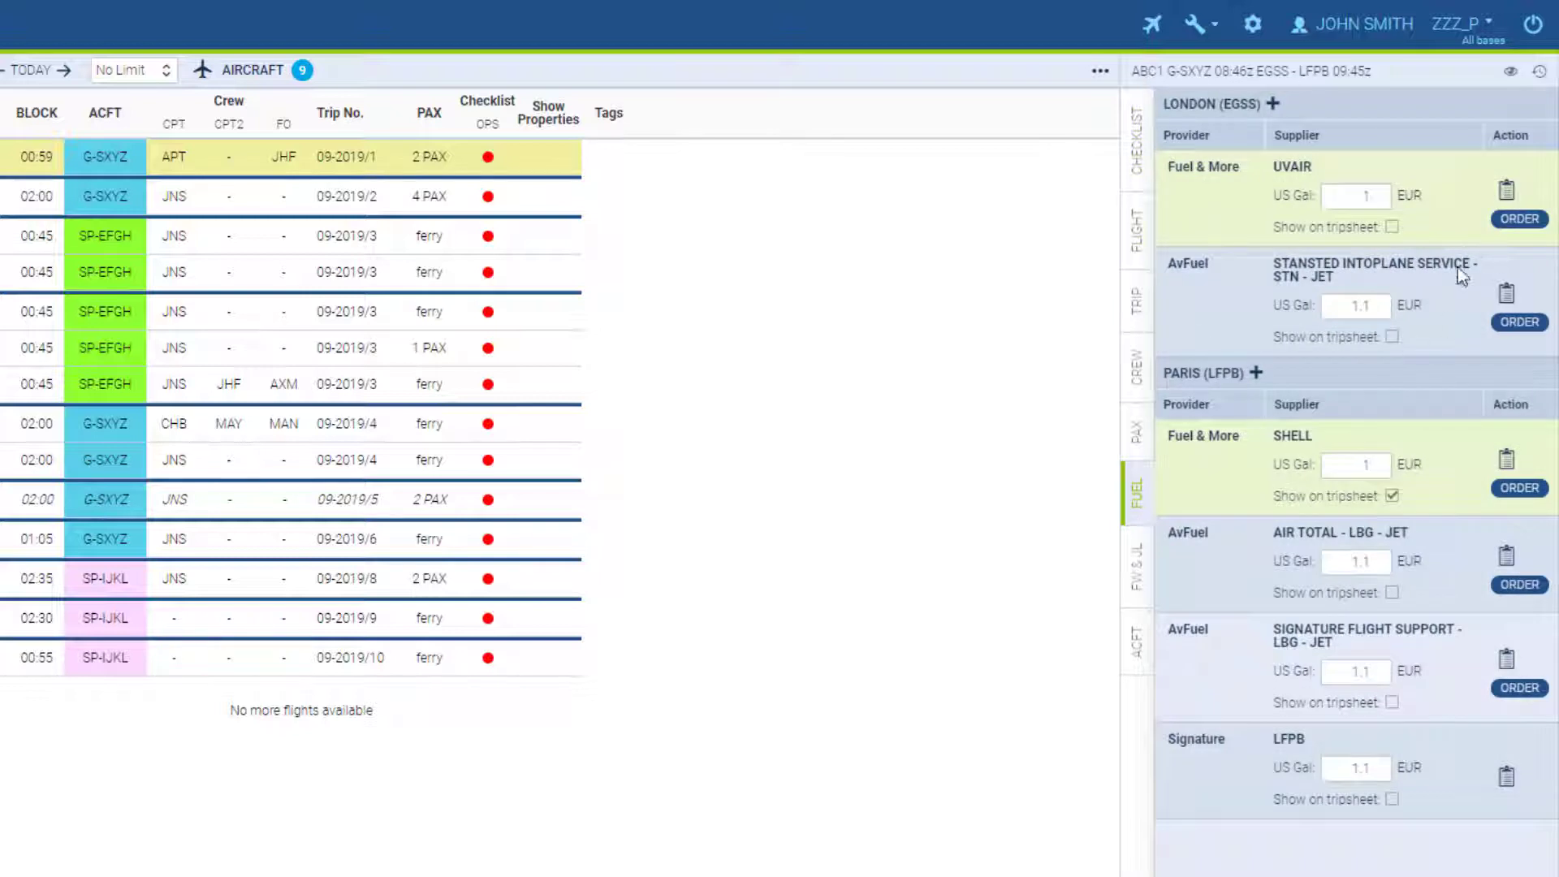
pyautogui.moveTo(1257, 373)
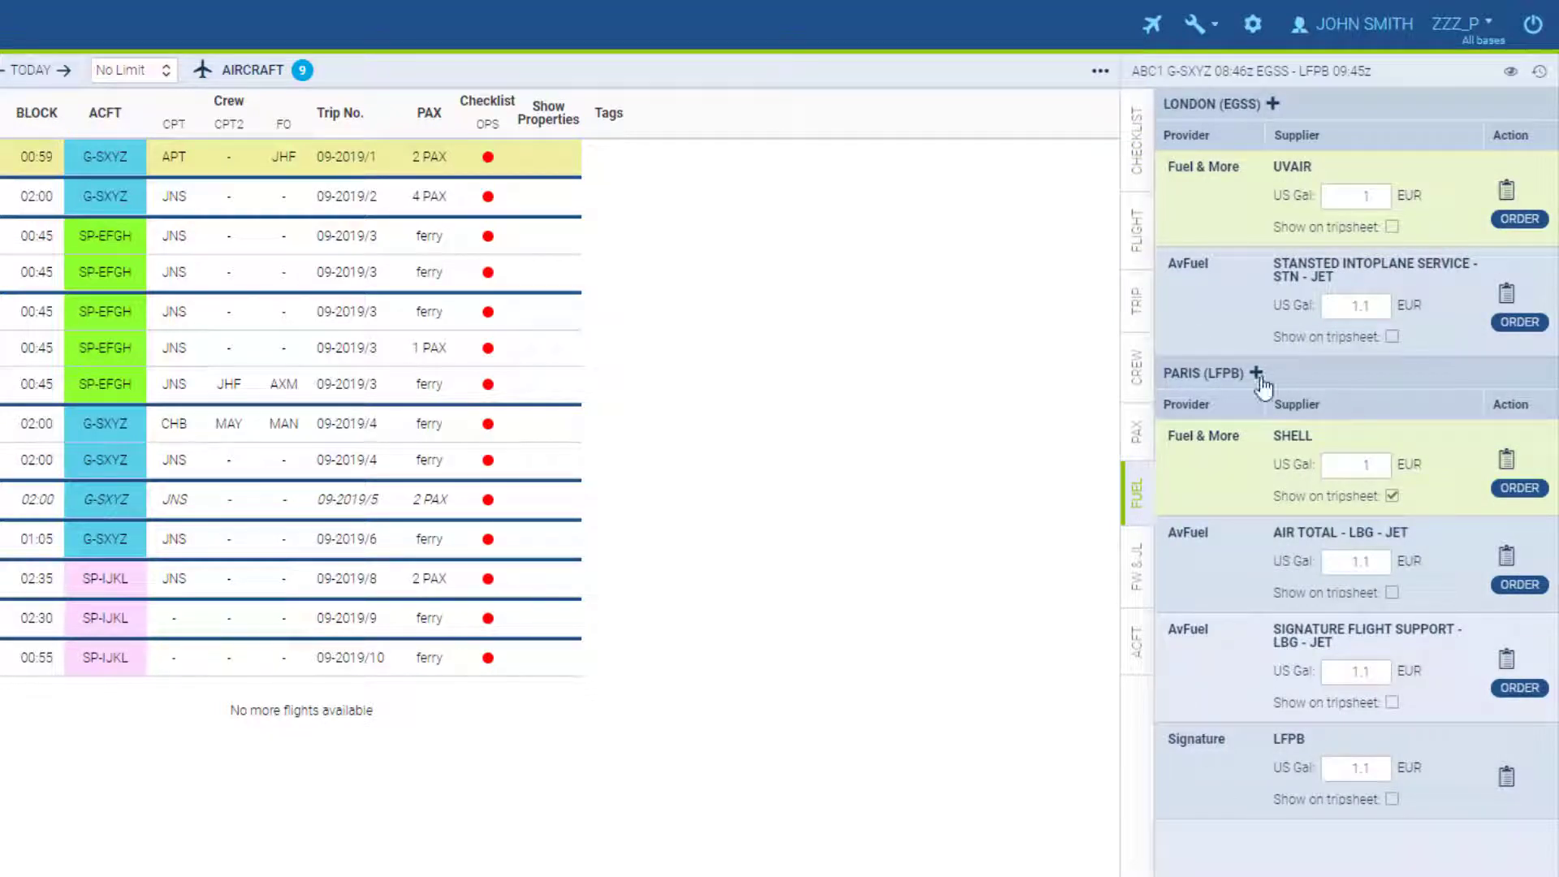
pyautogui.moveTo(1277, 474)
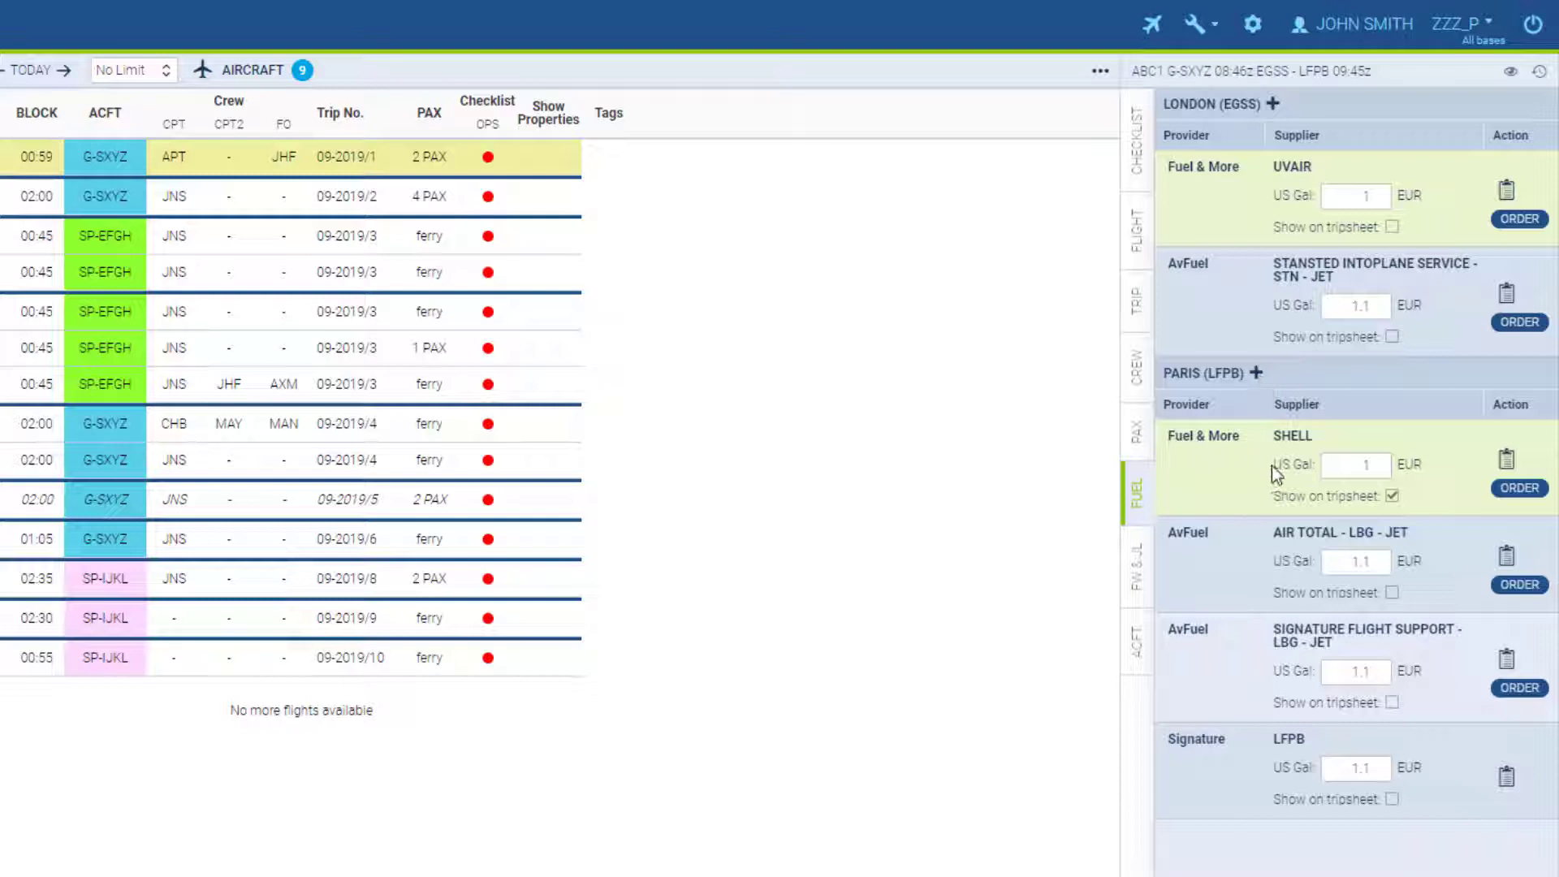
pyautogui.click(1256, 373)
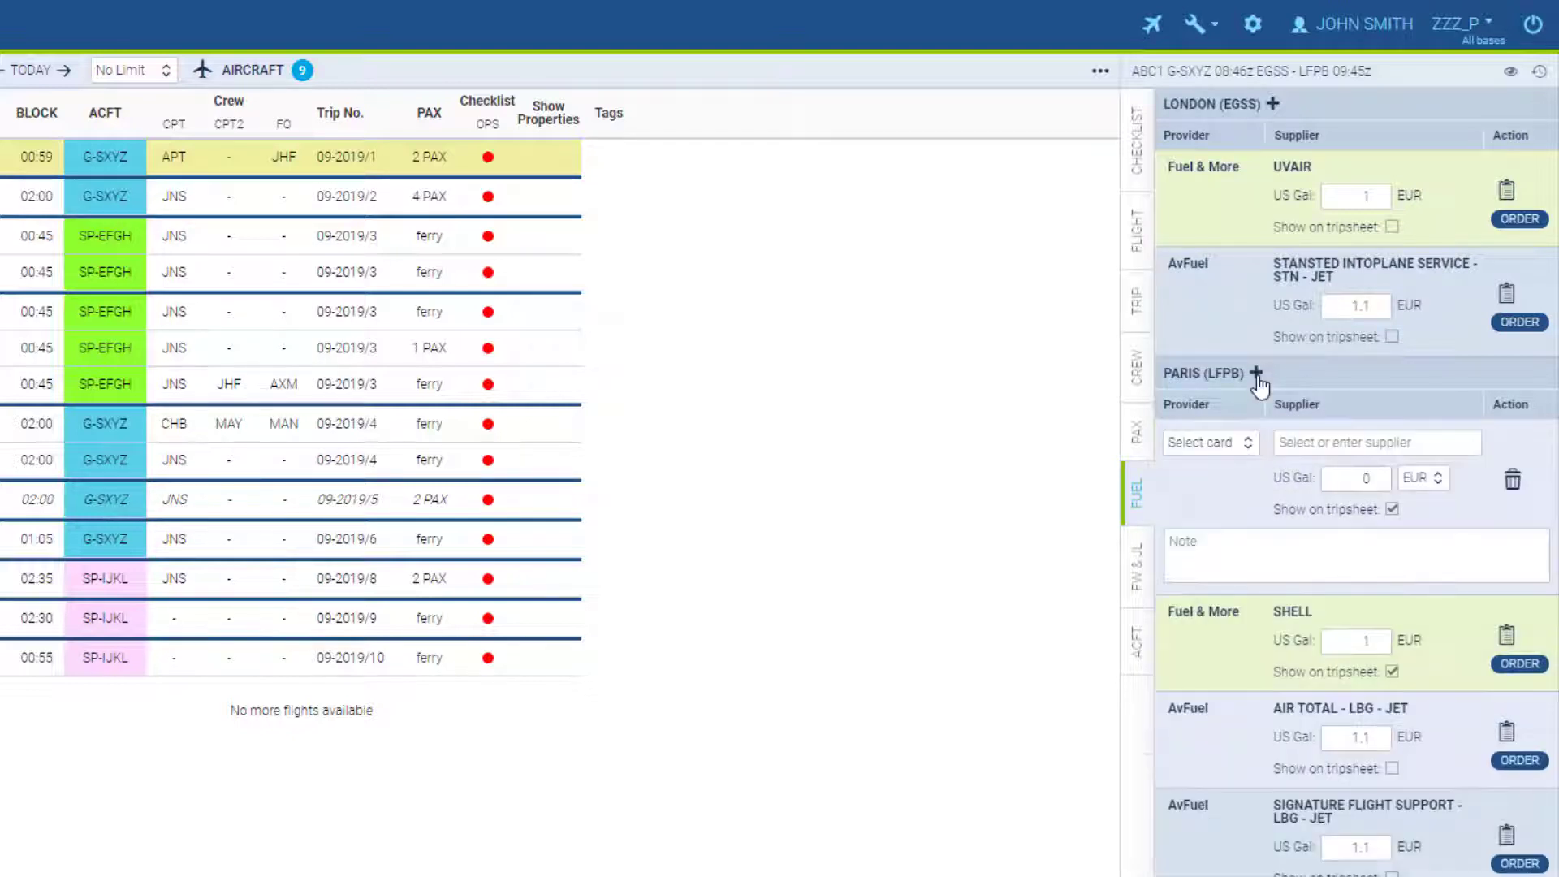
pyautogui.moveTo(1513, 484)
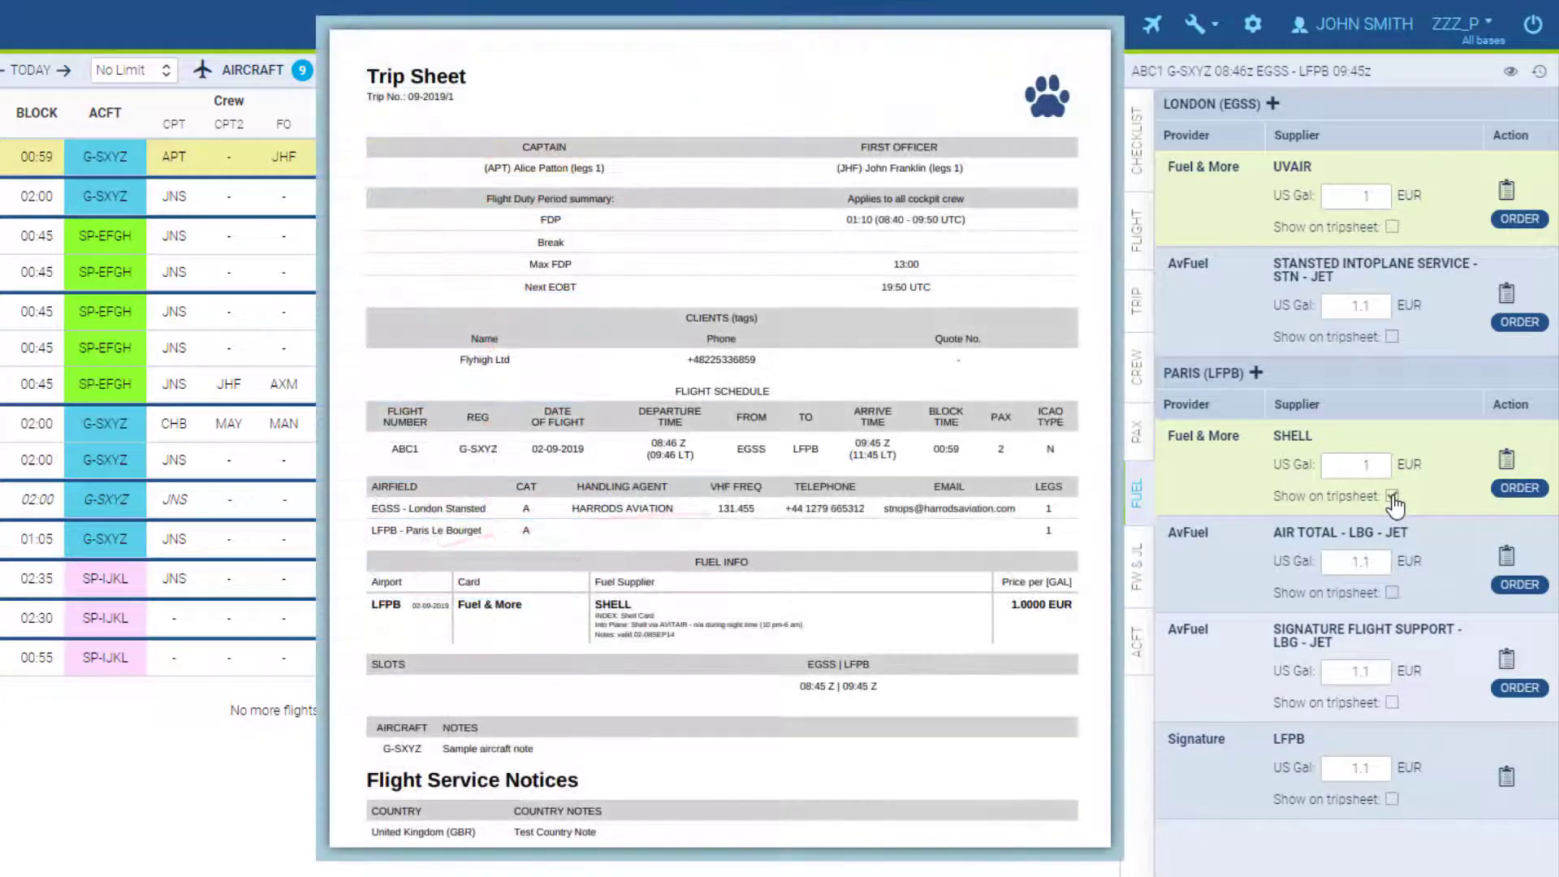
pyautogui.click(1393, 495)
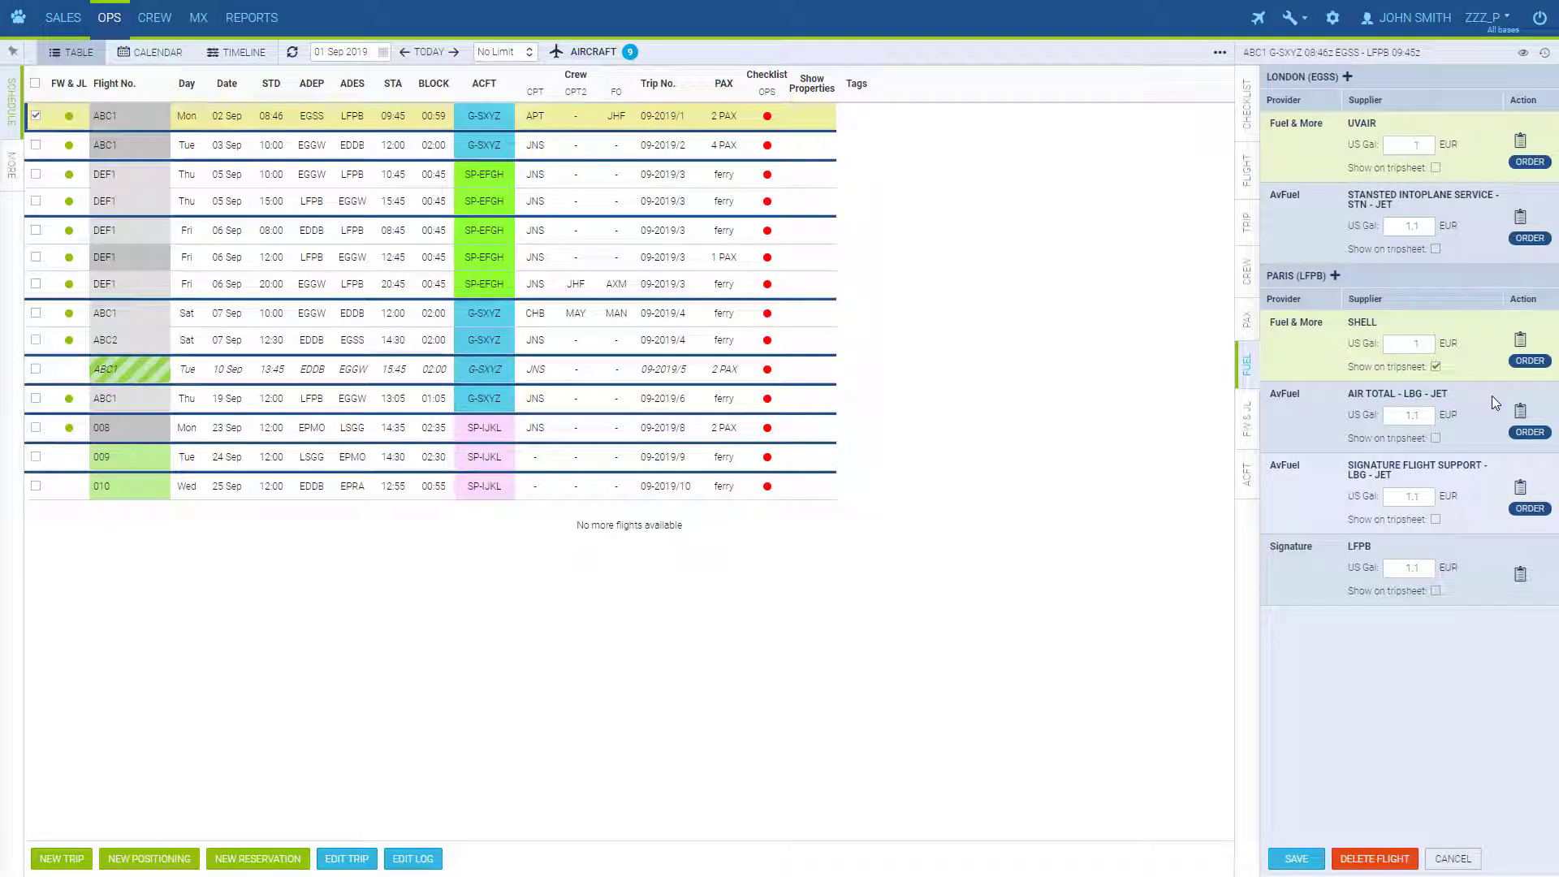
# Open the fuel ordering email to Fuel & More for Shell fuel at LFPB.
pyautogui.click(1529, 360)
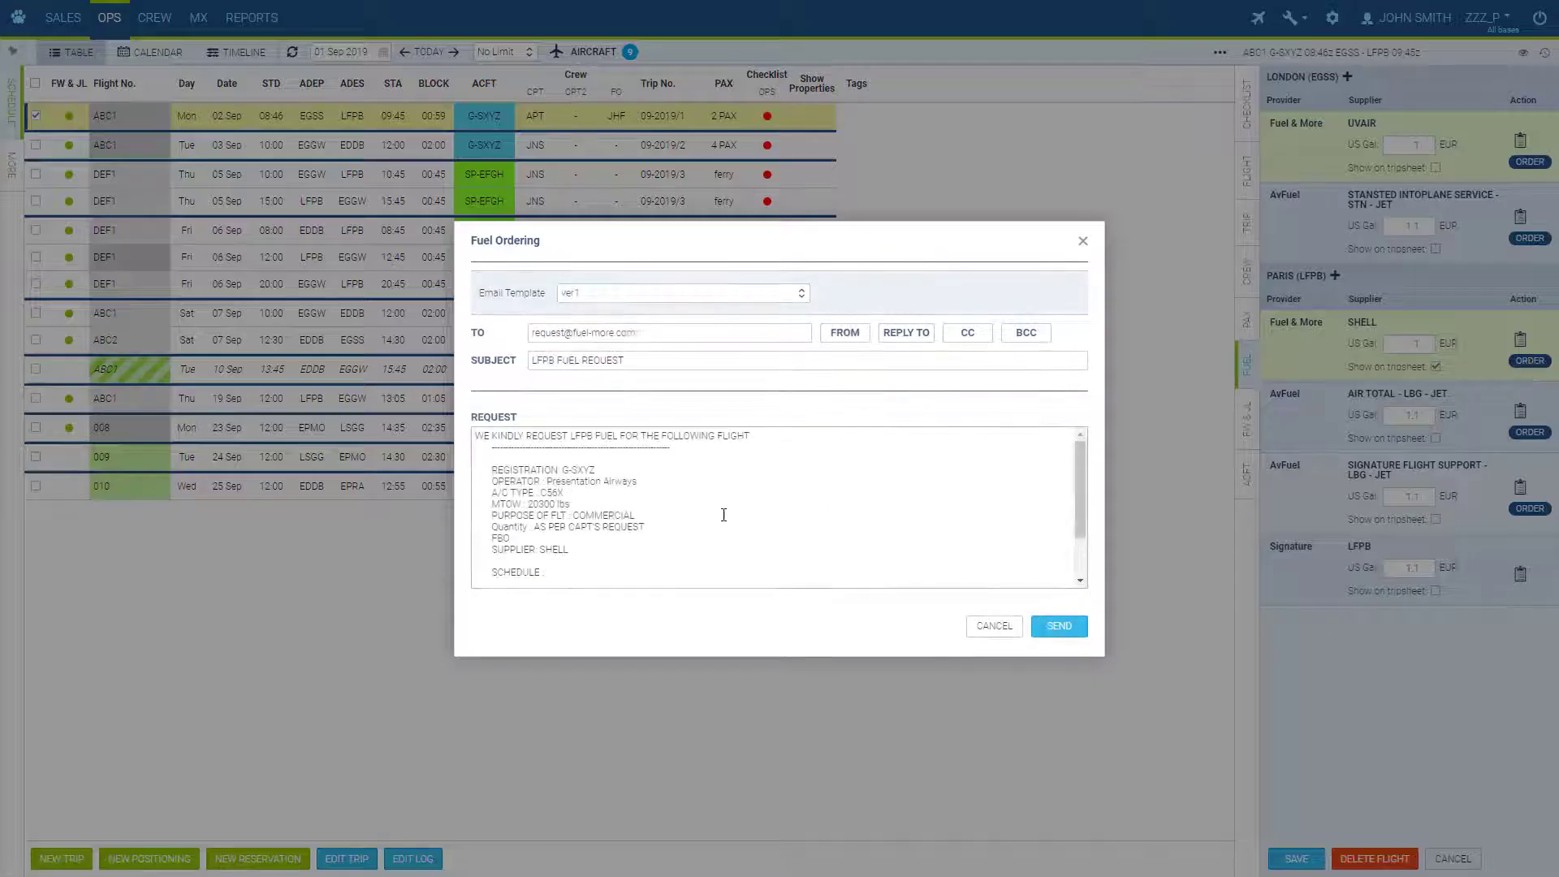
pyautogui.moveTo(1047, 296)
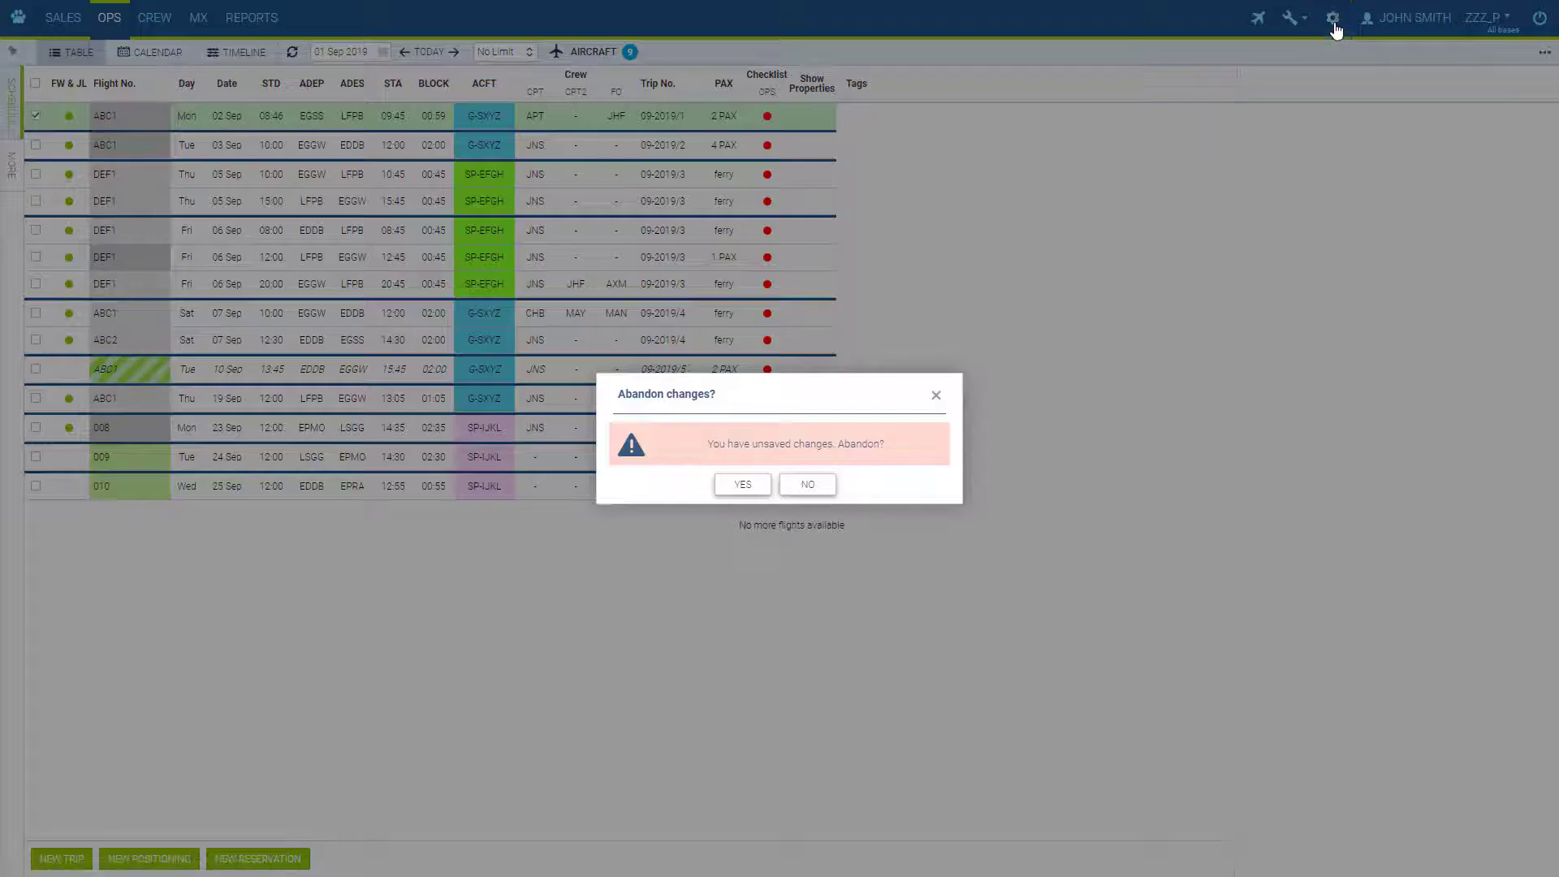
# Abandon unsaved changes and view the fuel request template's Body code beside the EDDB preview.
pyautogui.click(743, 484)
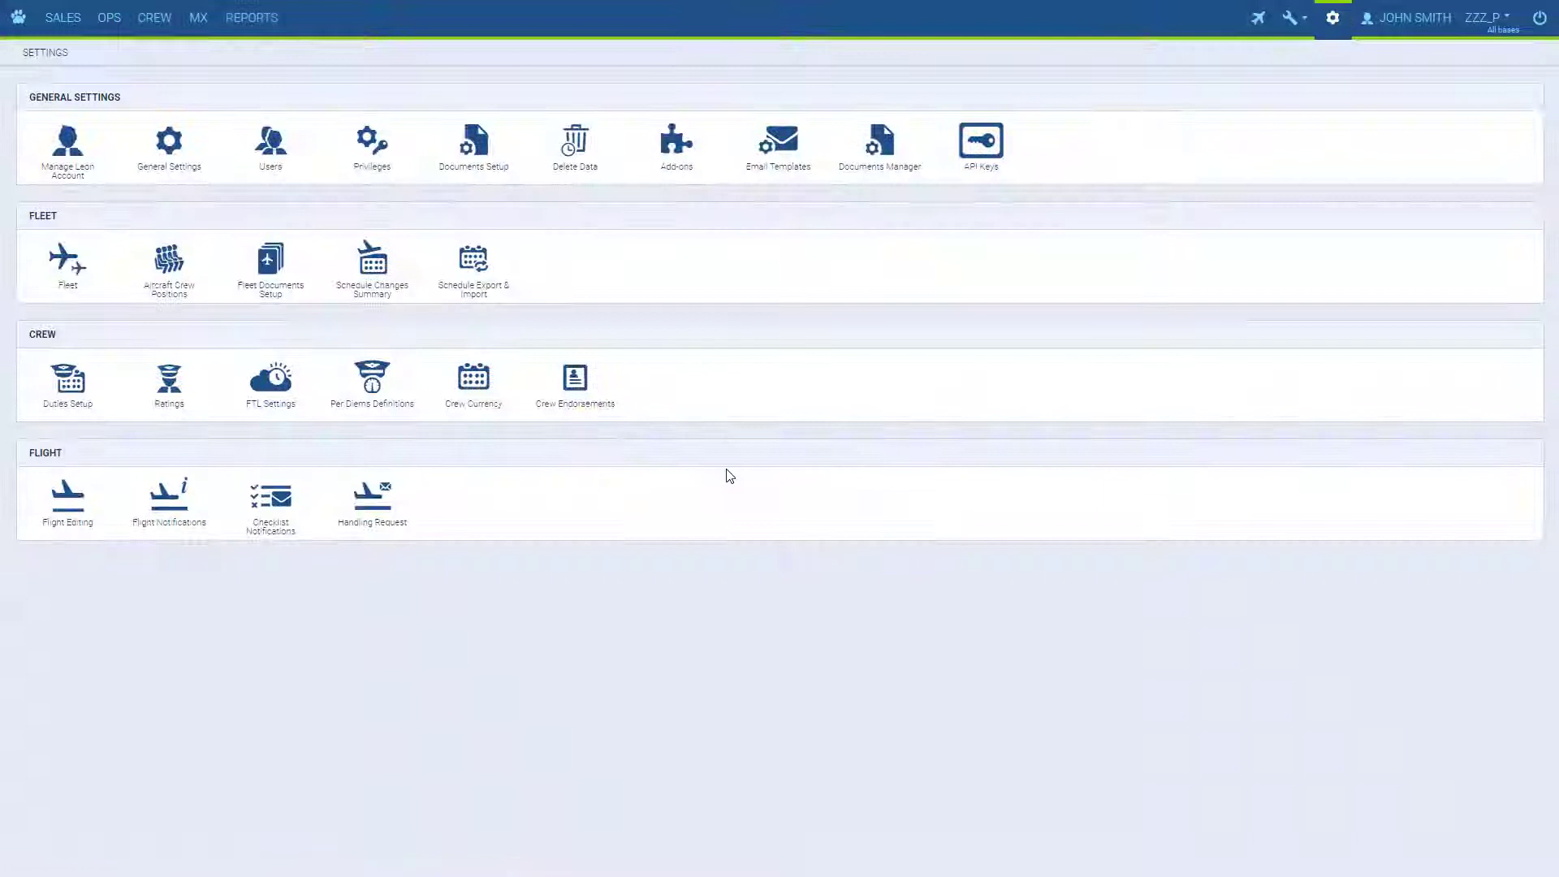
pyautogui.click(779, 138)
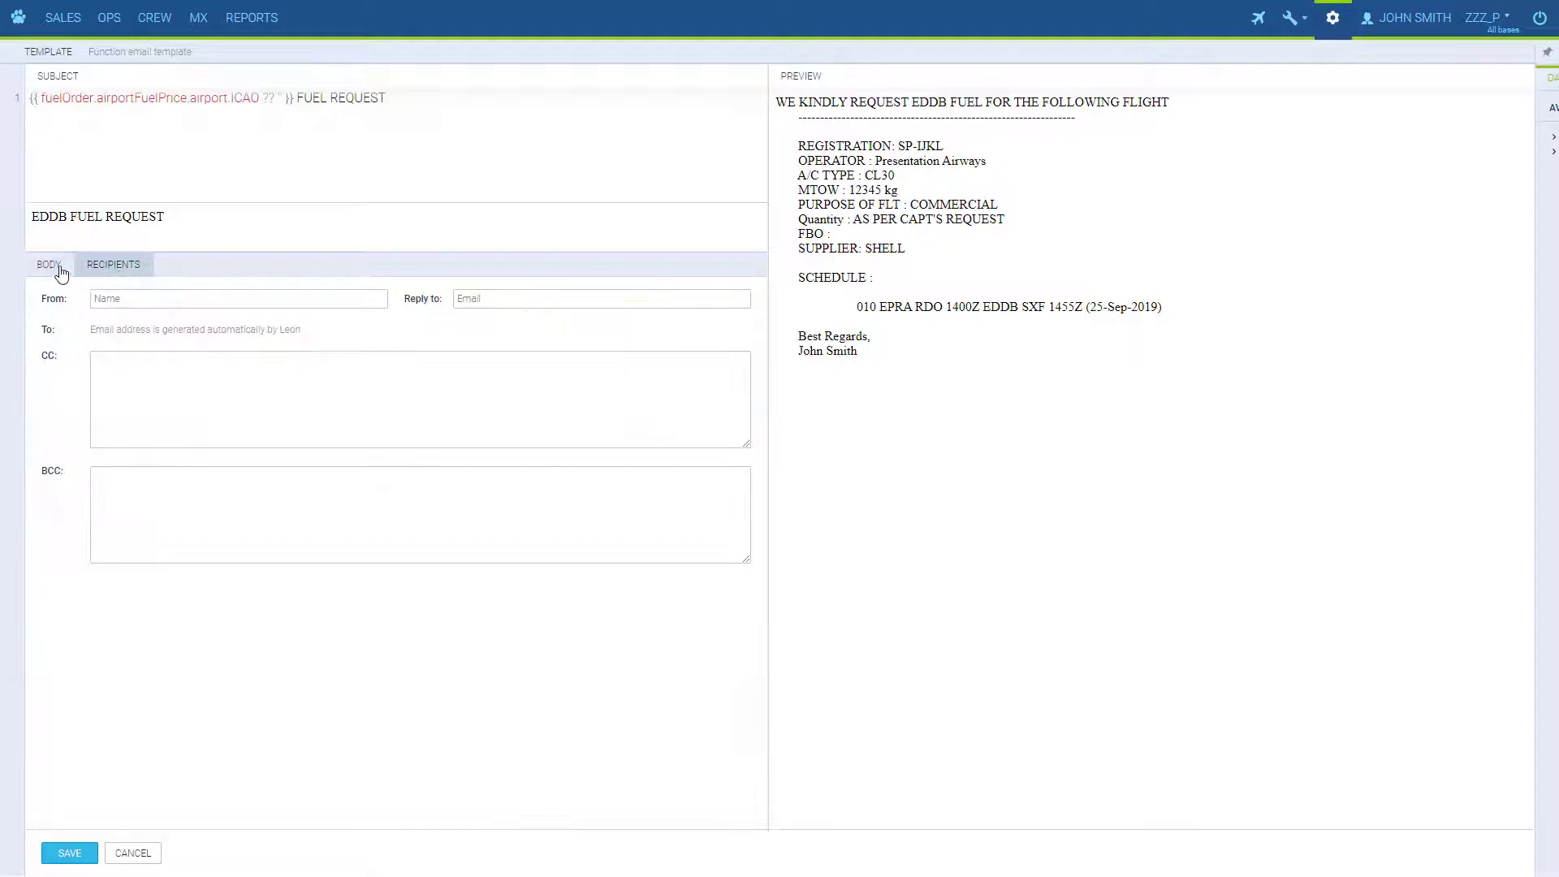
pyautogui.click(47, 264)
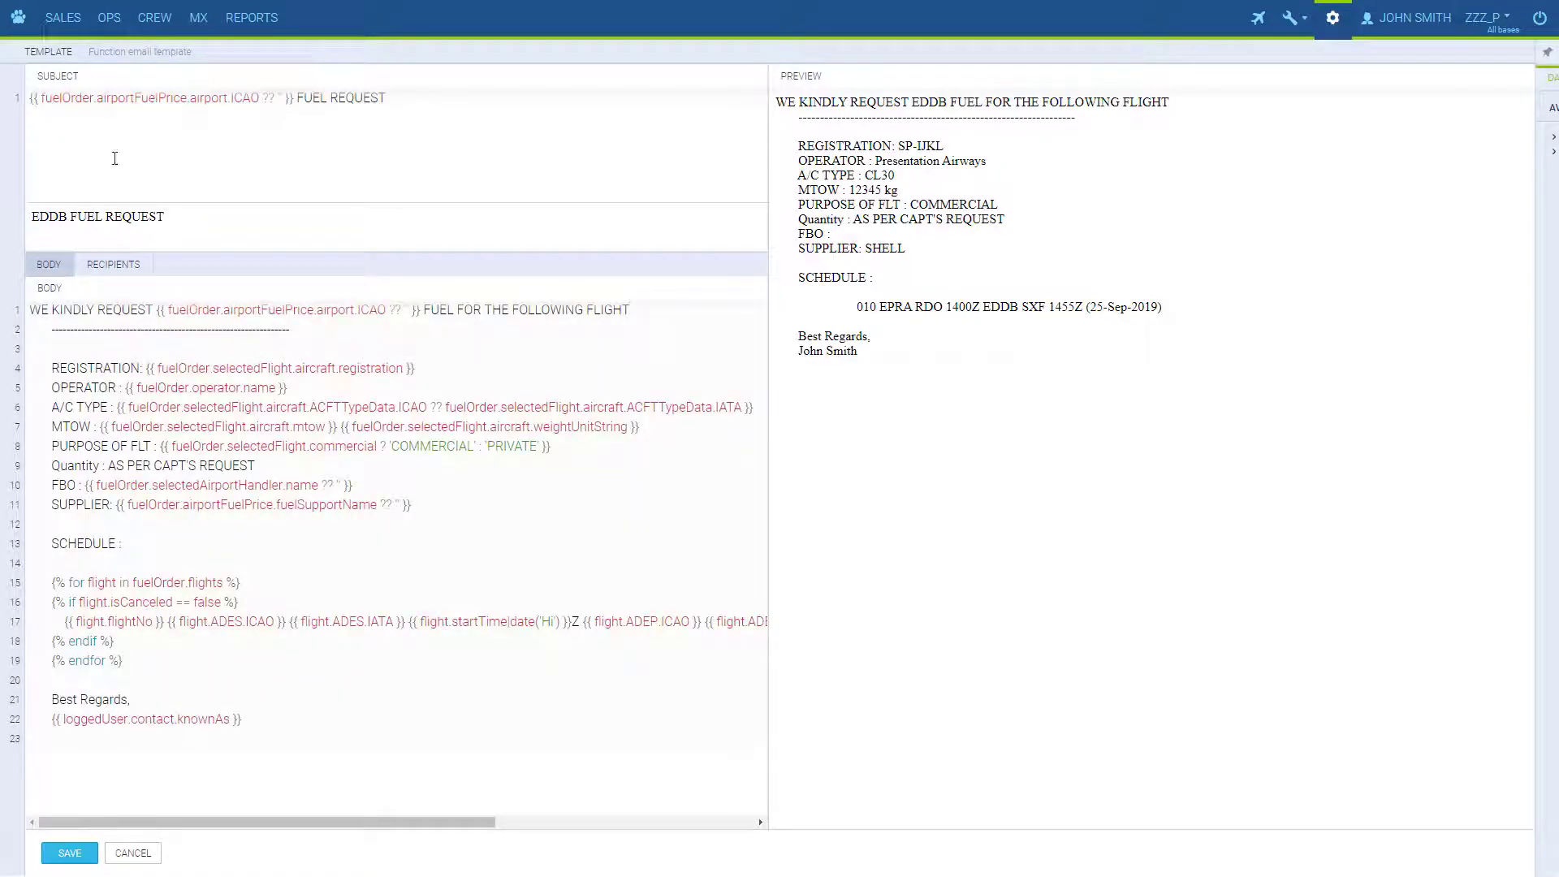
pyautogui.click(110, 18)
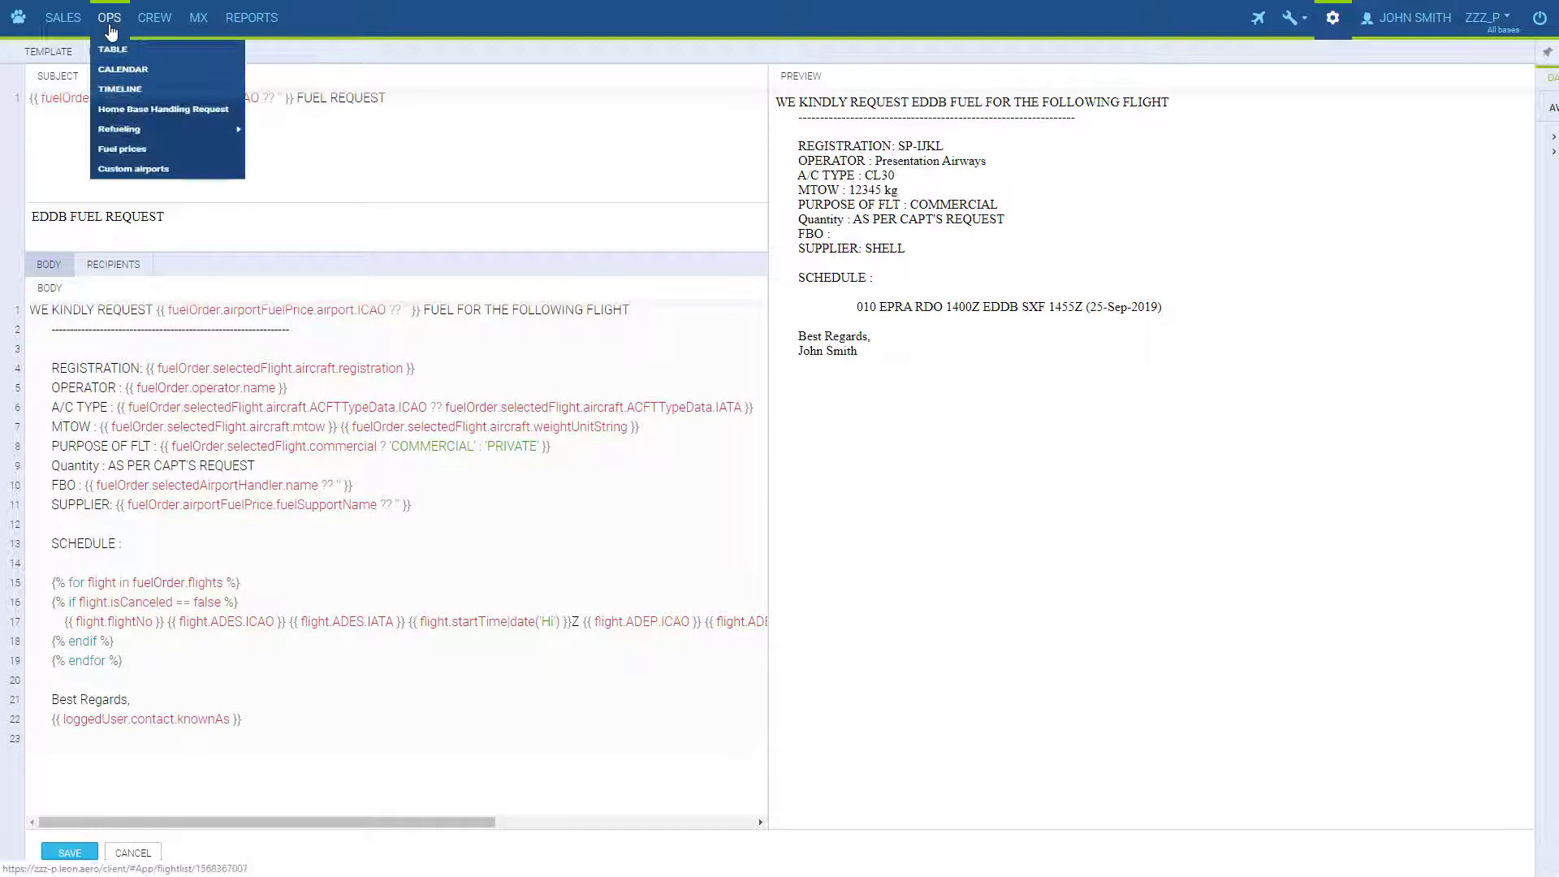
# Select the 2 Sep ABC1 flight in the OPS table and show its fuel information.
pyautogui.click(110, 48)
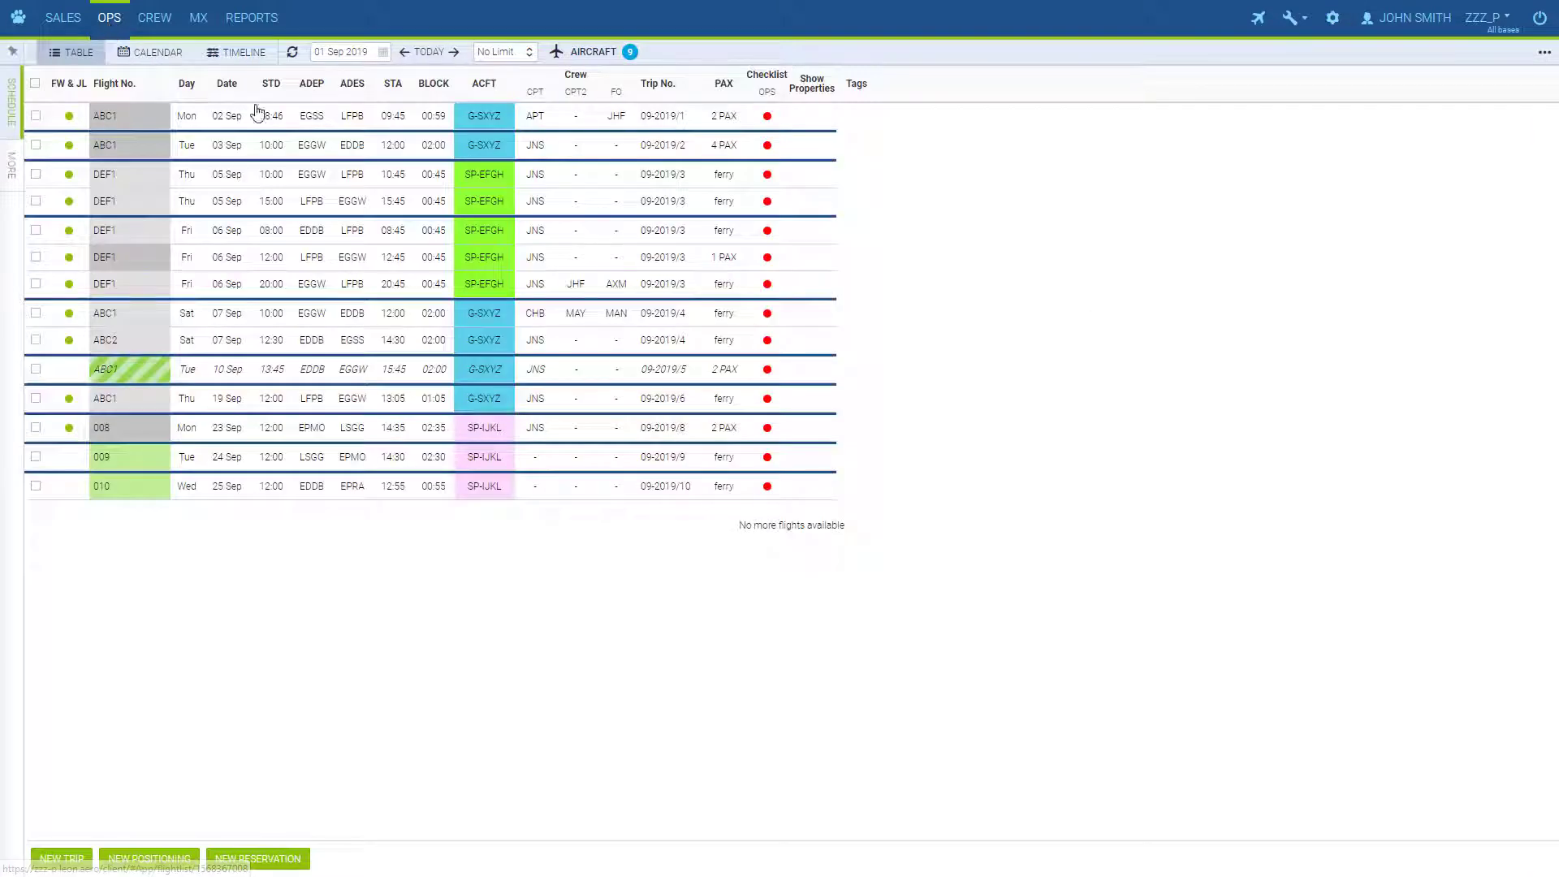
pyautogui.click(35, 116)
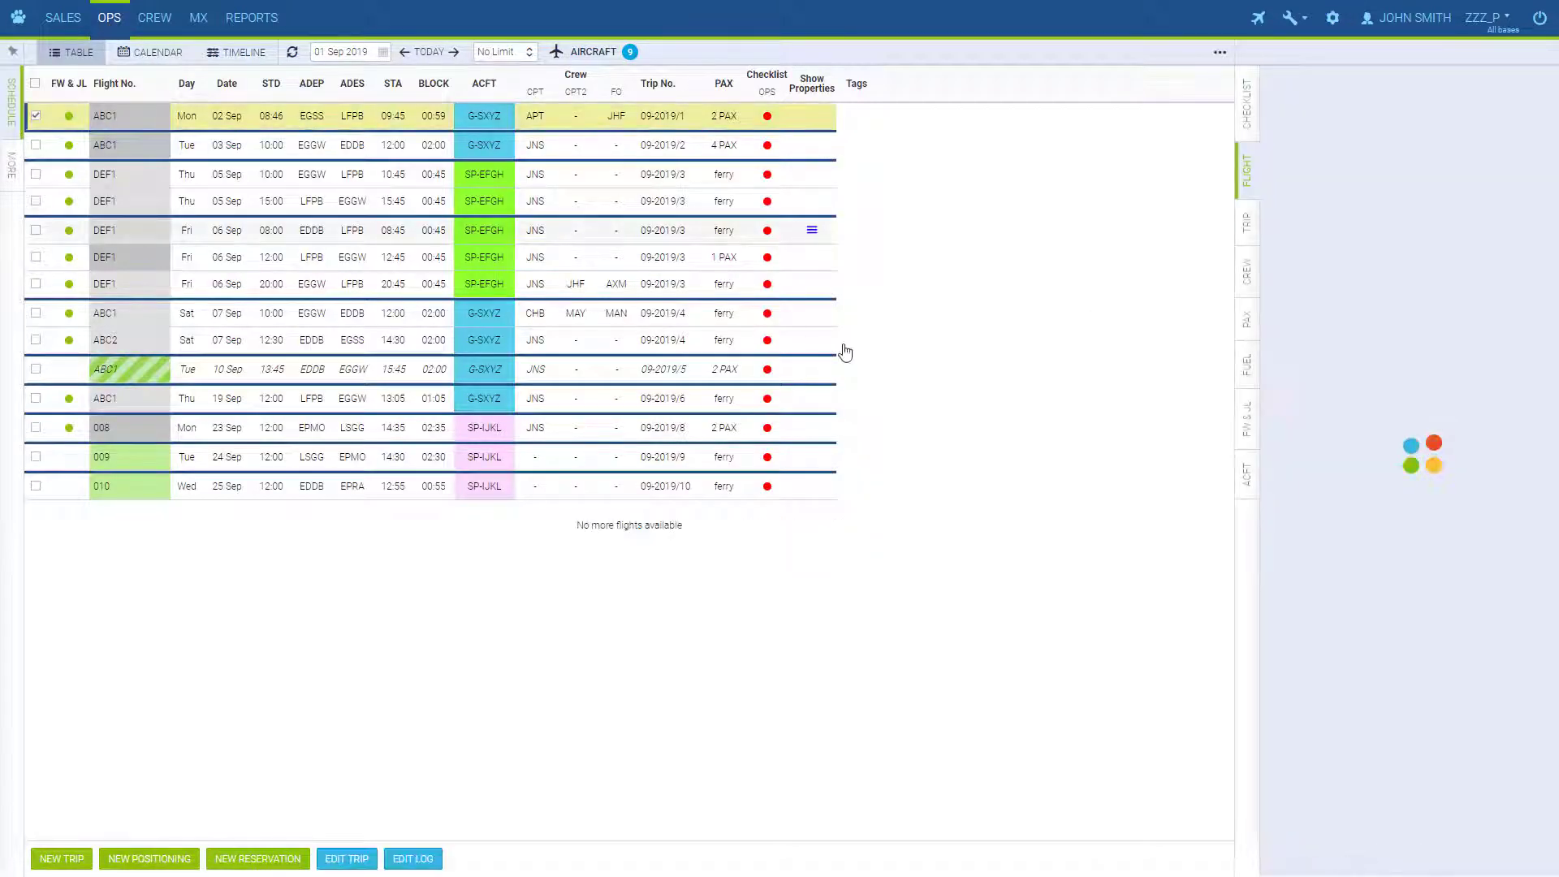
pyautogui.click(1244, 364)
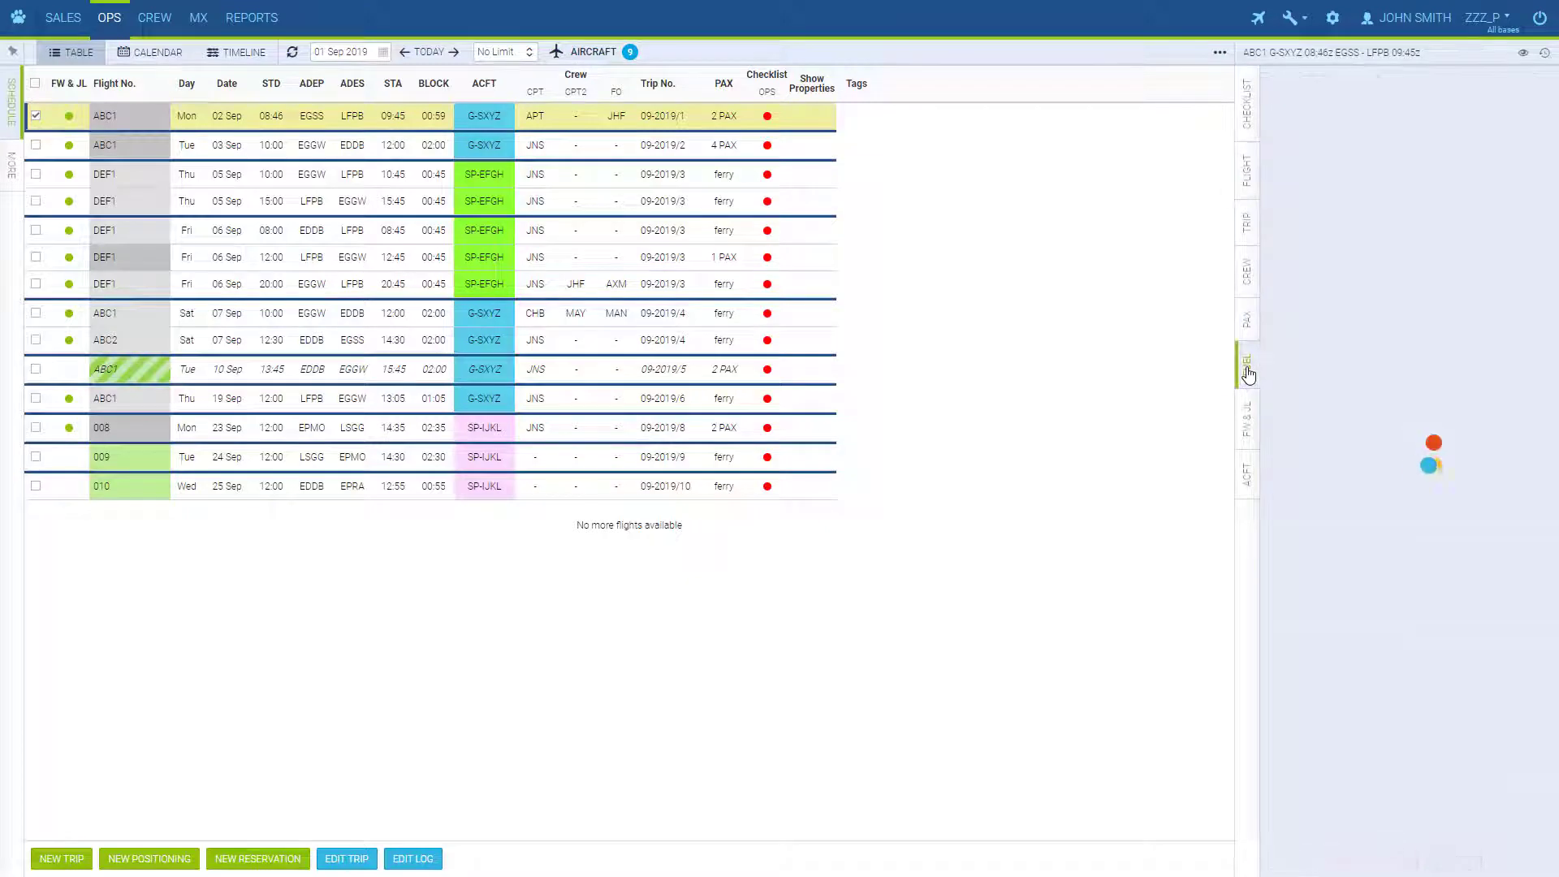
pyautogui.click(1246, 363)
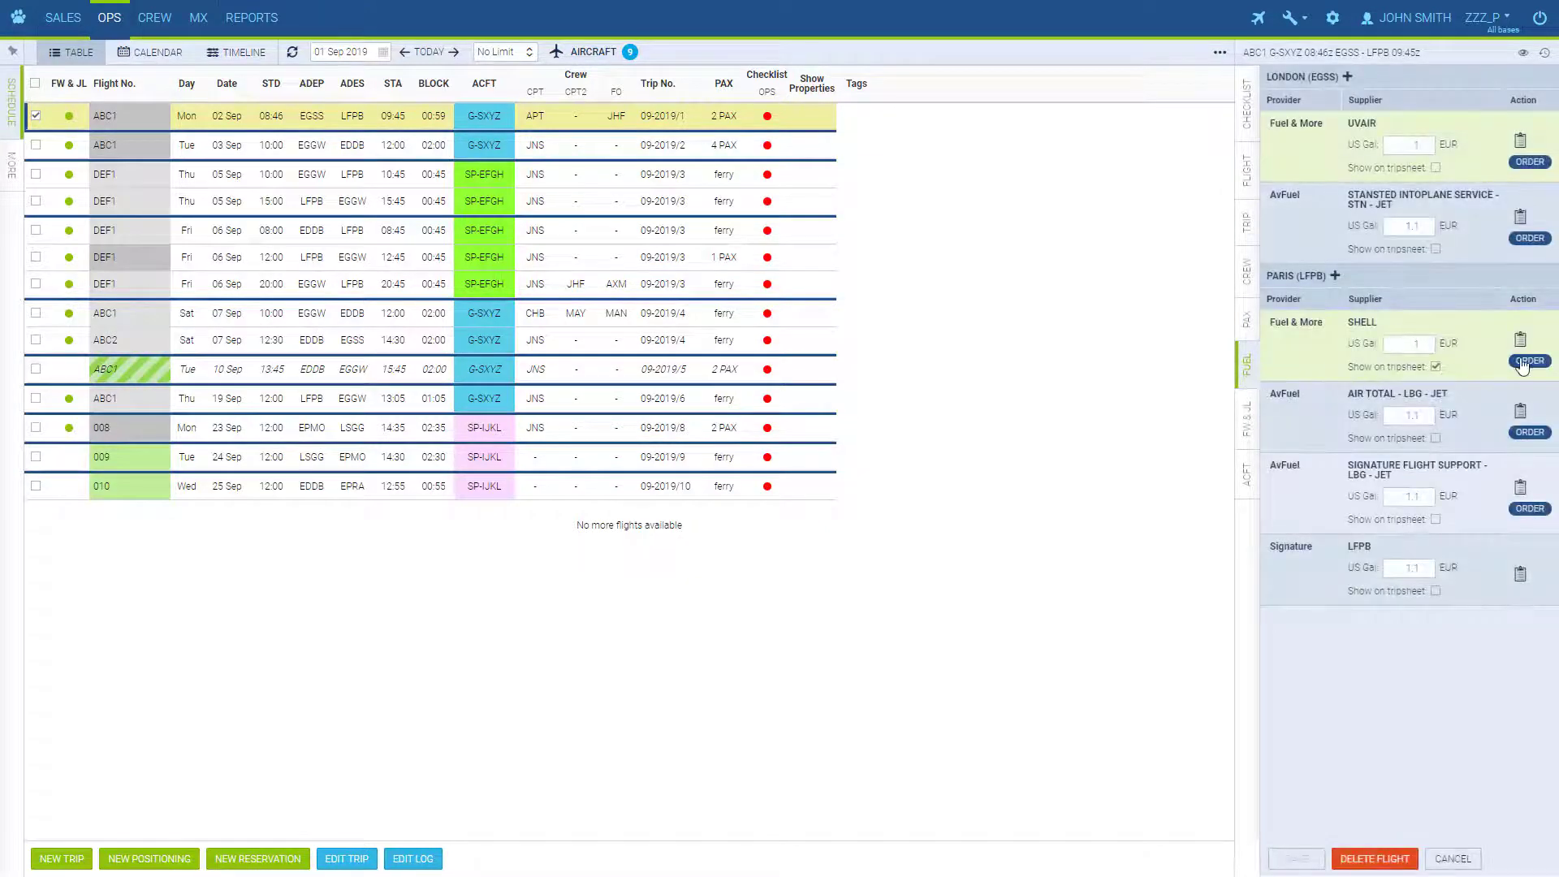
# Preview the Shell fuel order email for Paris LFPB and cancel it unsent.
pyautogui.click(1529, 361)
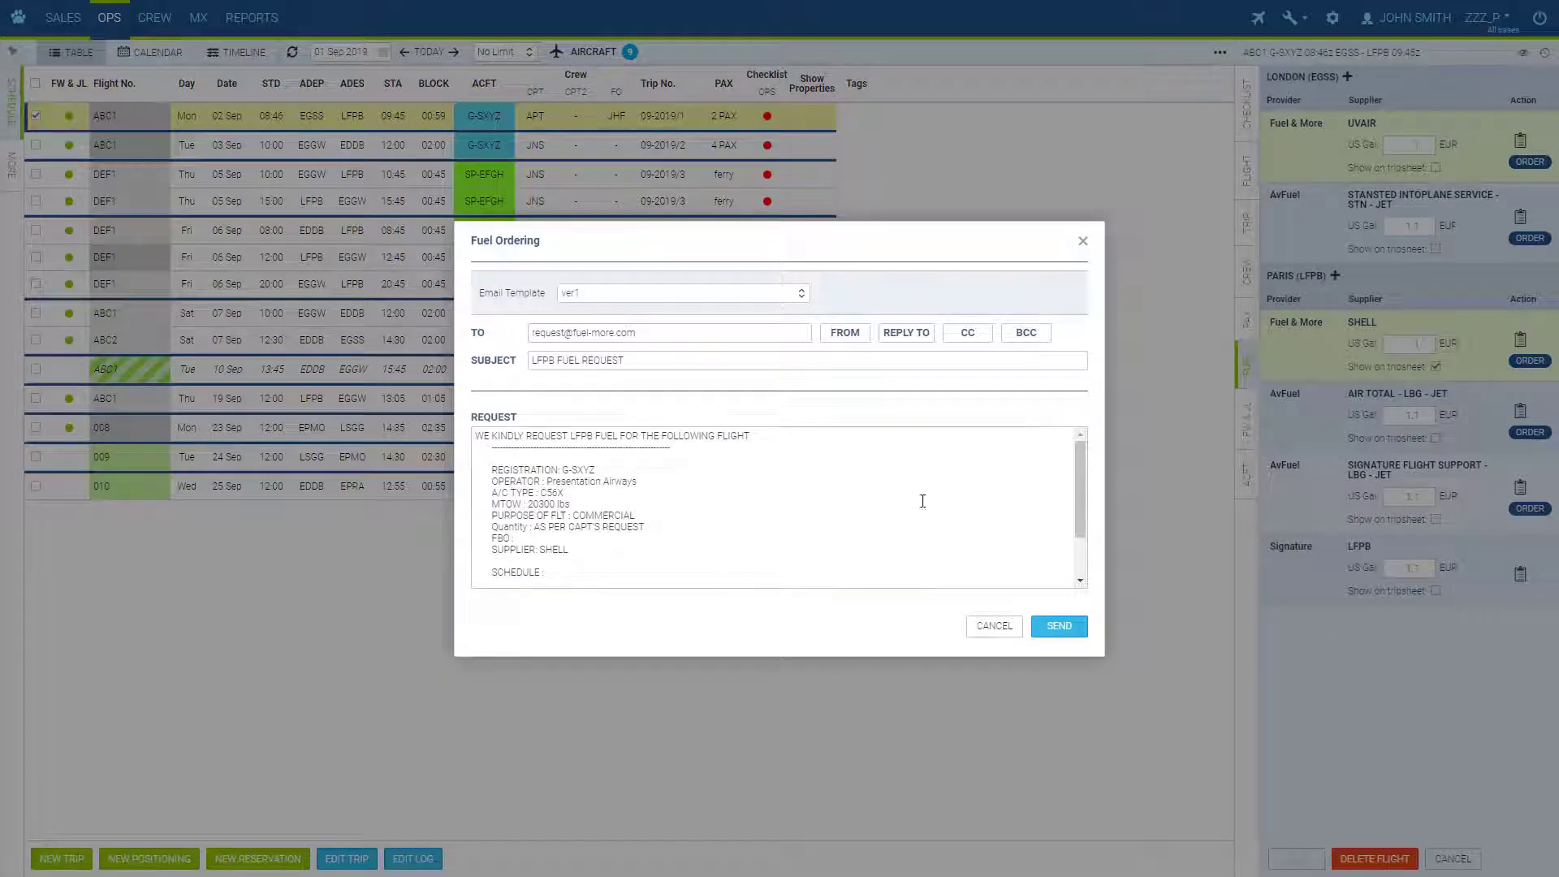
pyautogui.moveTo(492, 515); pyautogui.dragTo(644, 526)
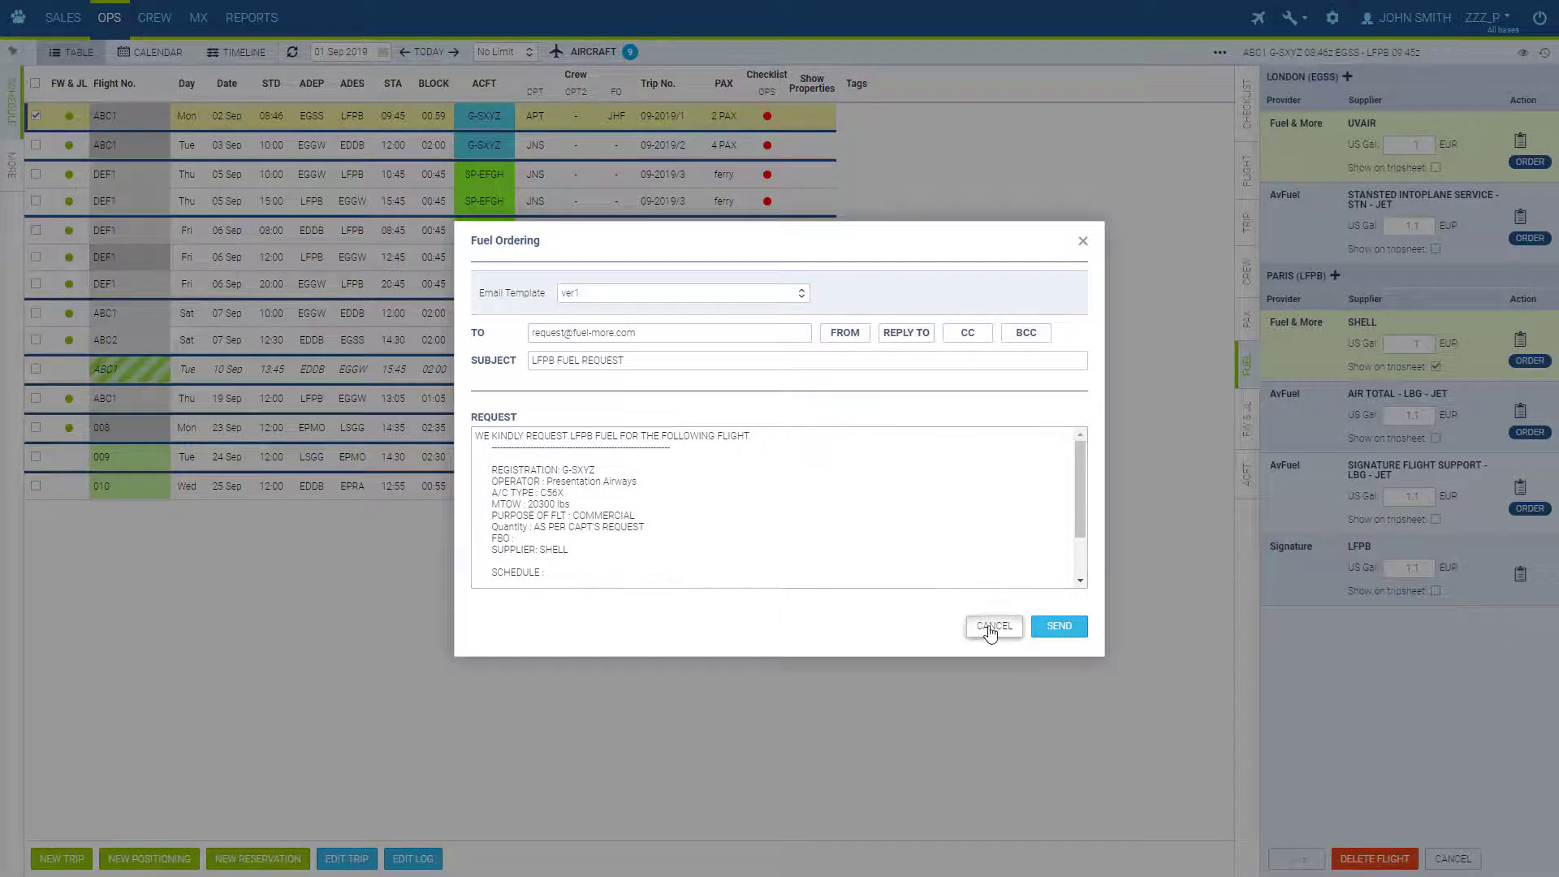
pyautogui.click(994, 626)
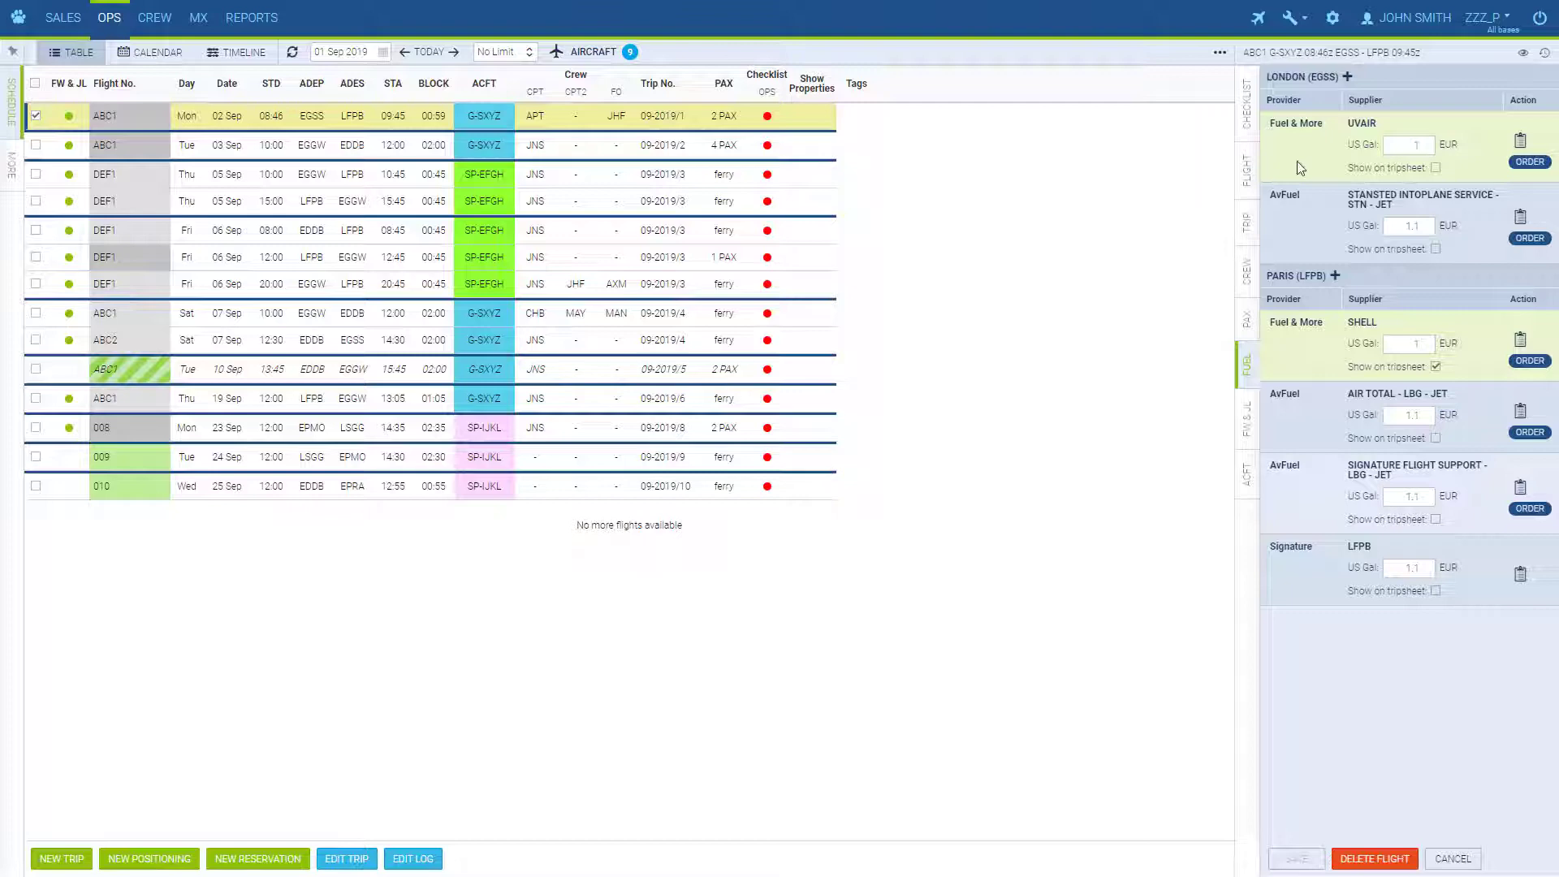
pyautogui.click(1332, 17)
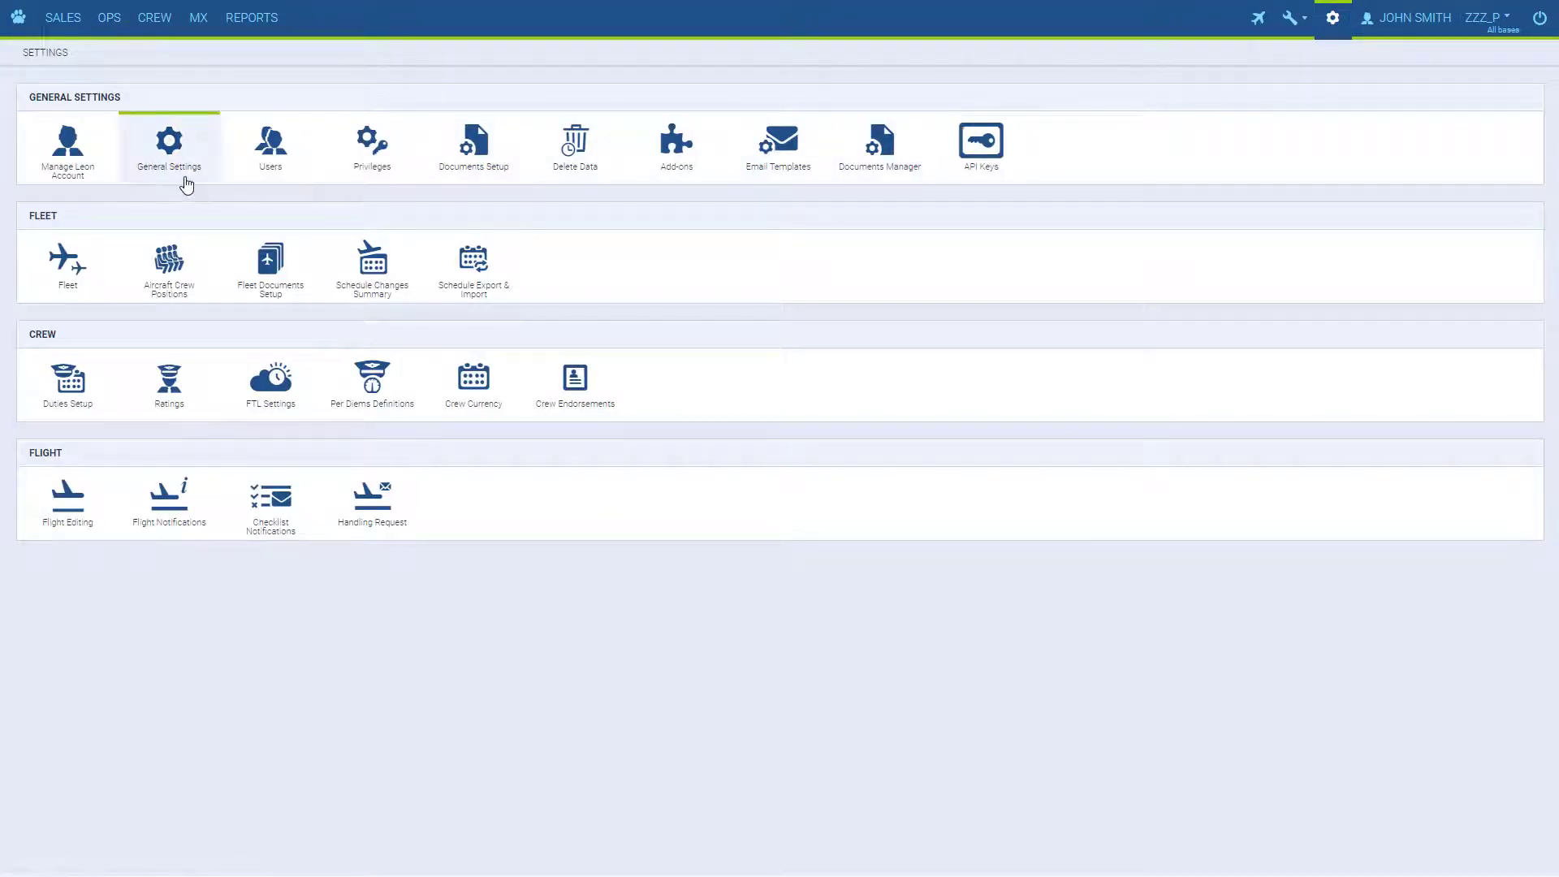
pyautogui.click(169, 140)
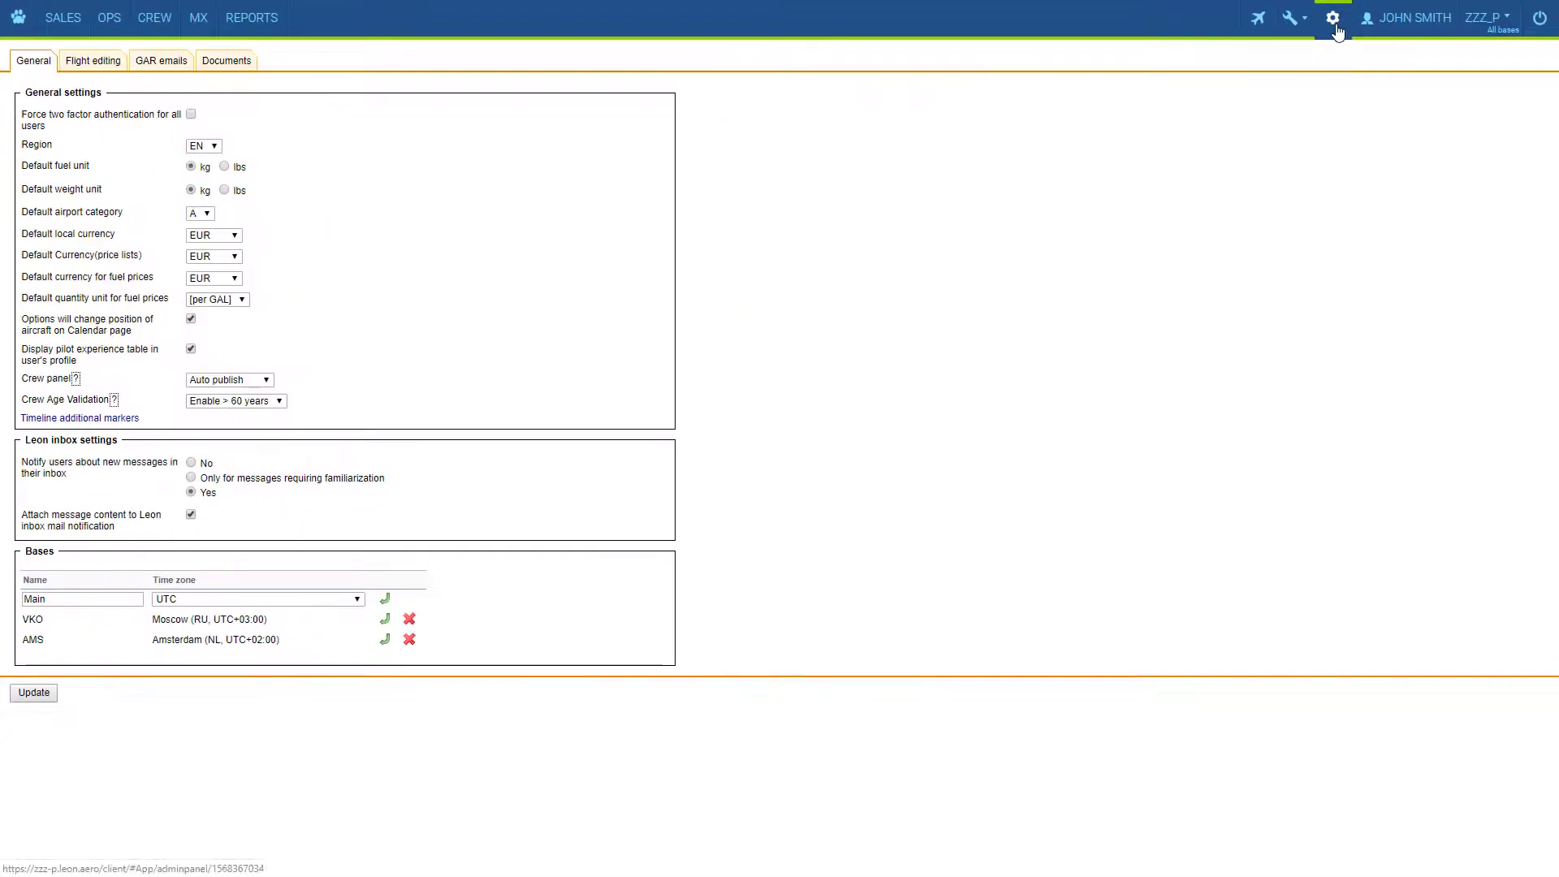
pyautogui.click(1332, 18)
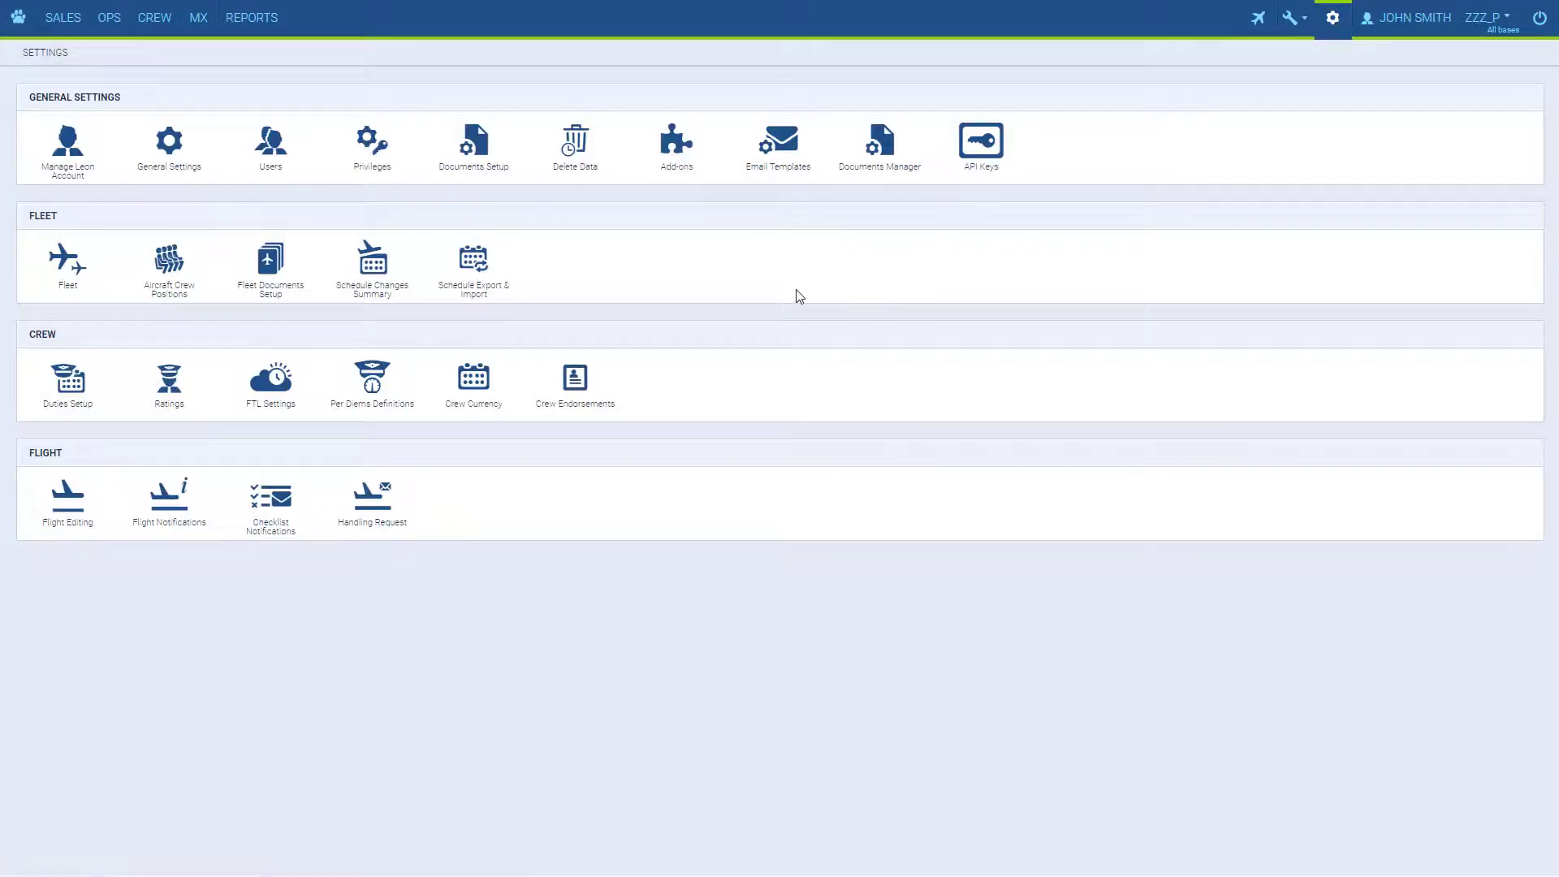